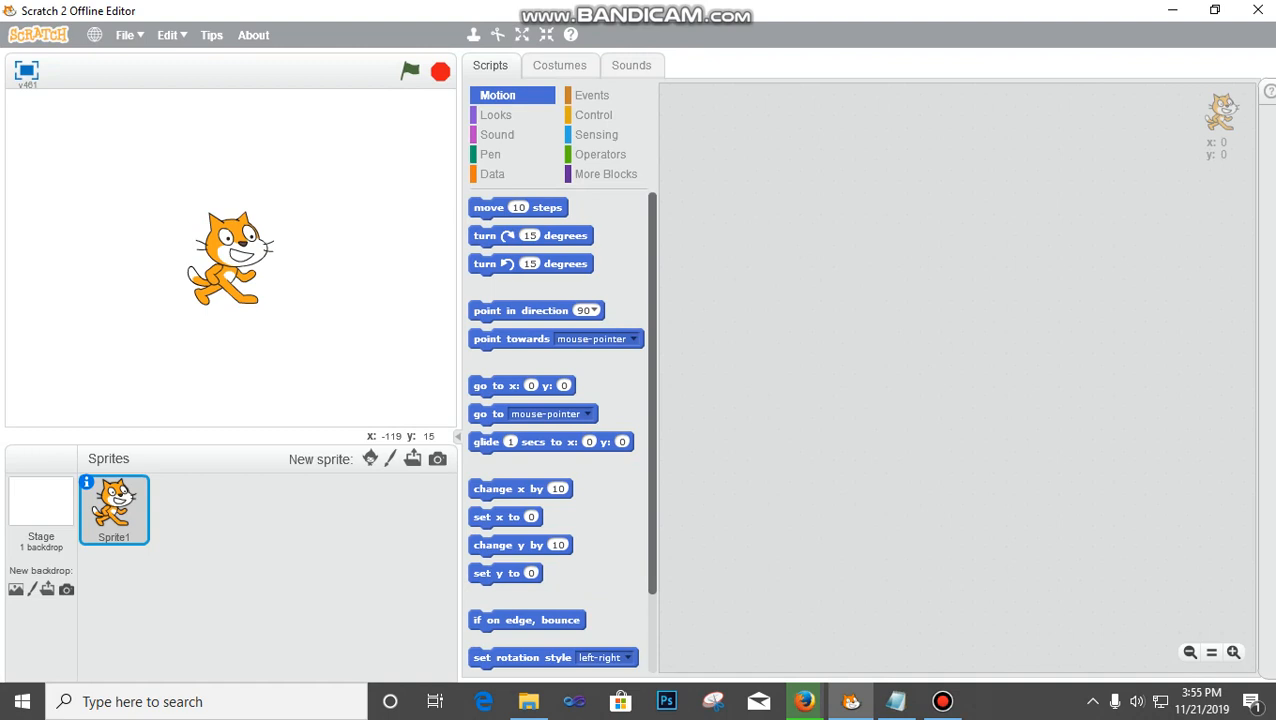
# - Select the Stage and open its backdrop library
pyautogui.click(41, 510)
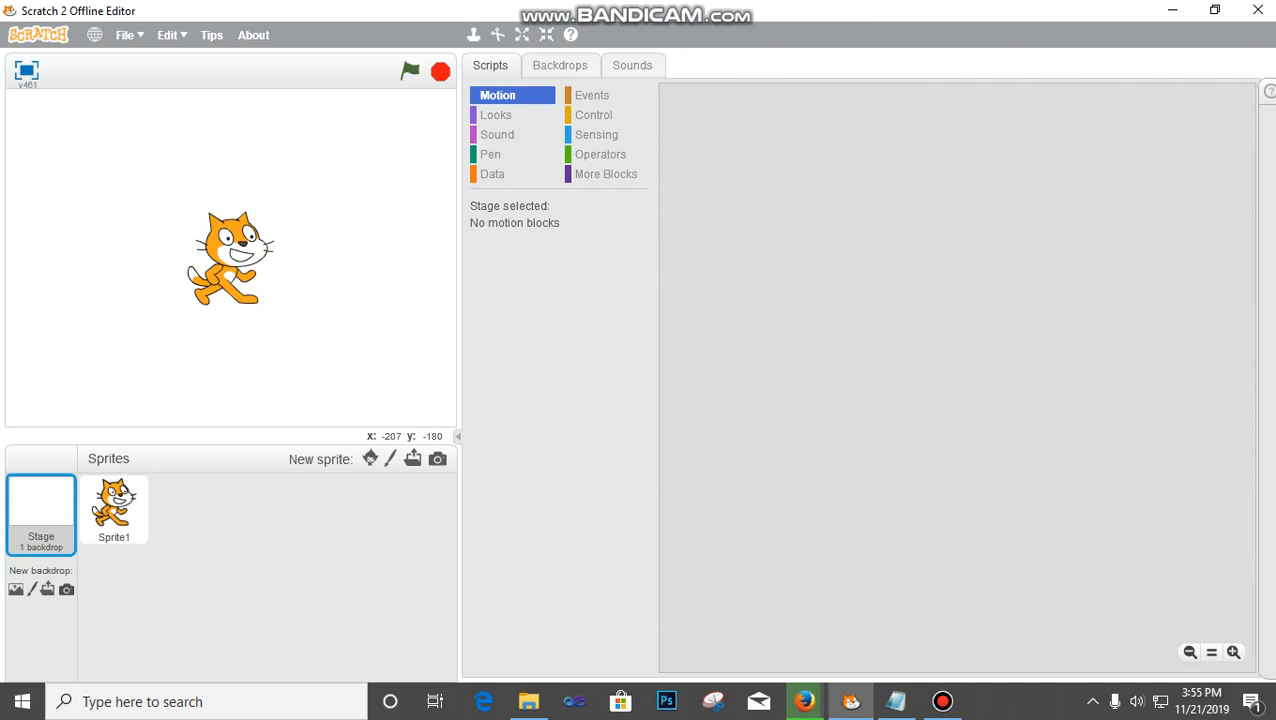
pyautogui.click(15, 589)
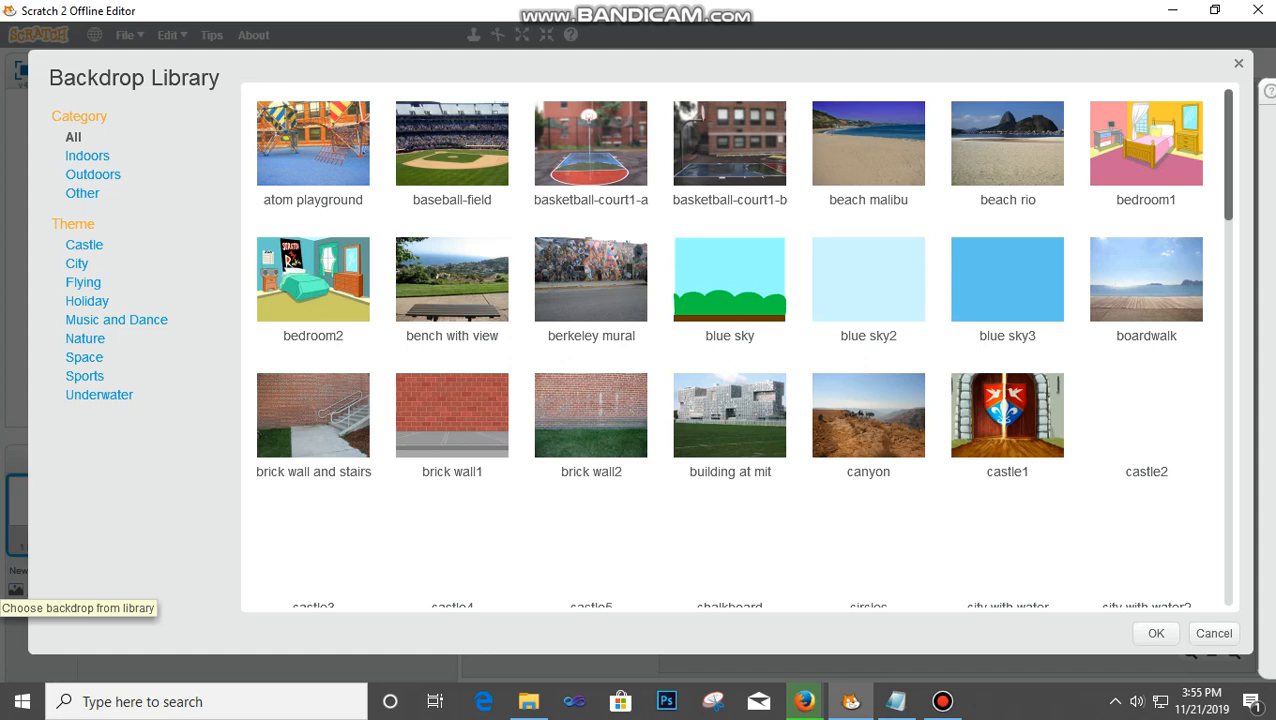
# - Scroll the Backdrop Library toward the blue sky backdrop
pyautogui.scroll(-3)
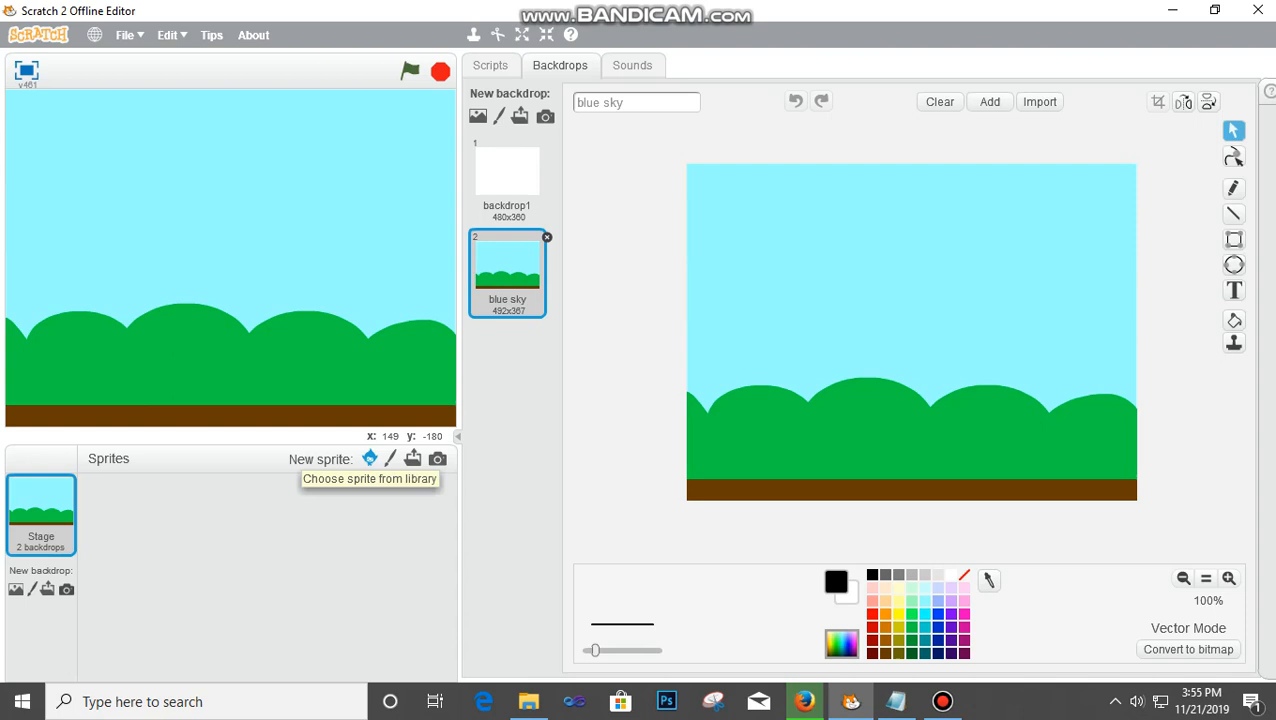
# - Add the Giga walking and Ball sprites from the sprite library
pyautogui.click(369, 458)
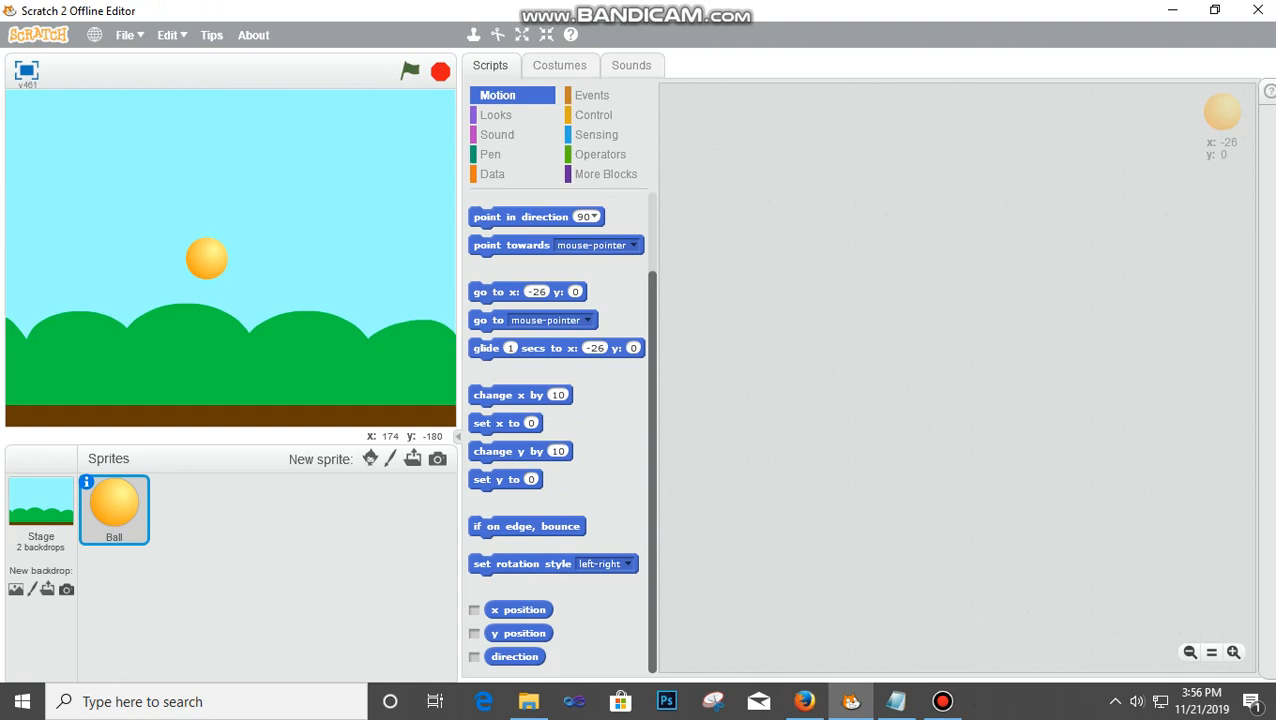
pyautogui.click(369, 458)
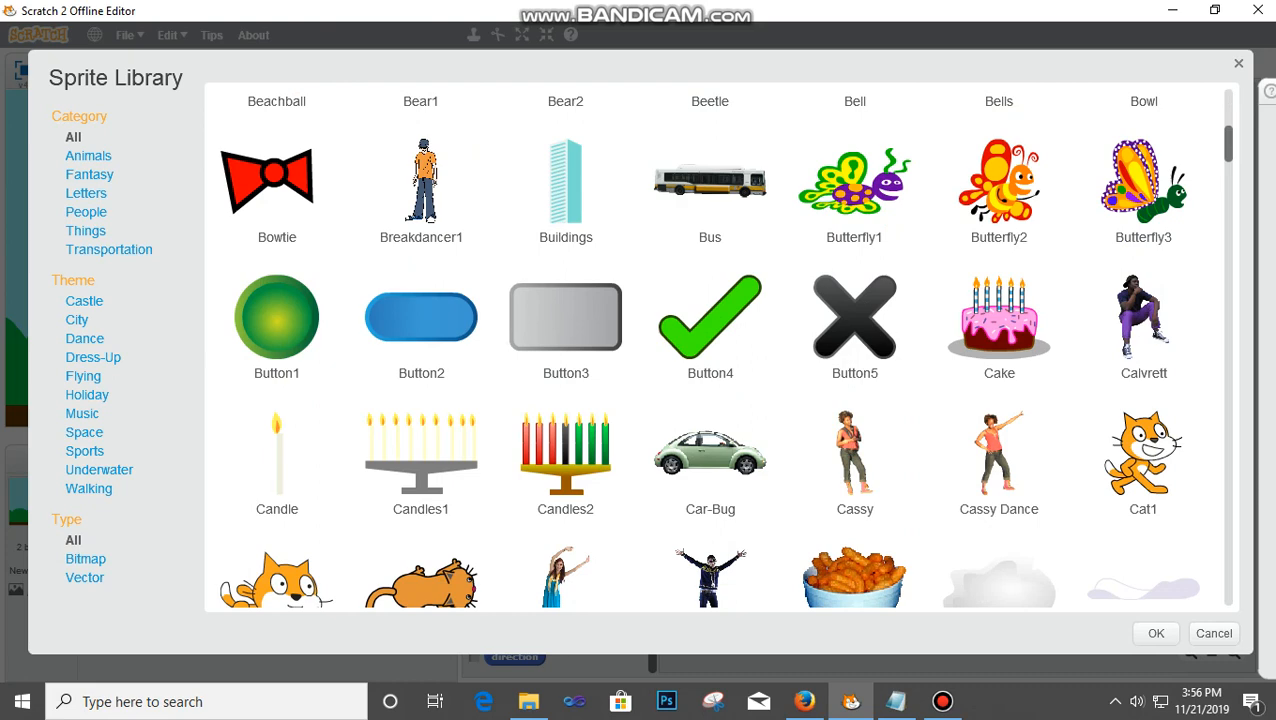
pyautogui.scroll(-3)
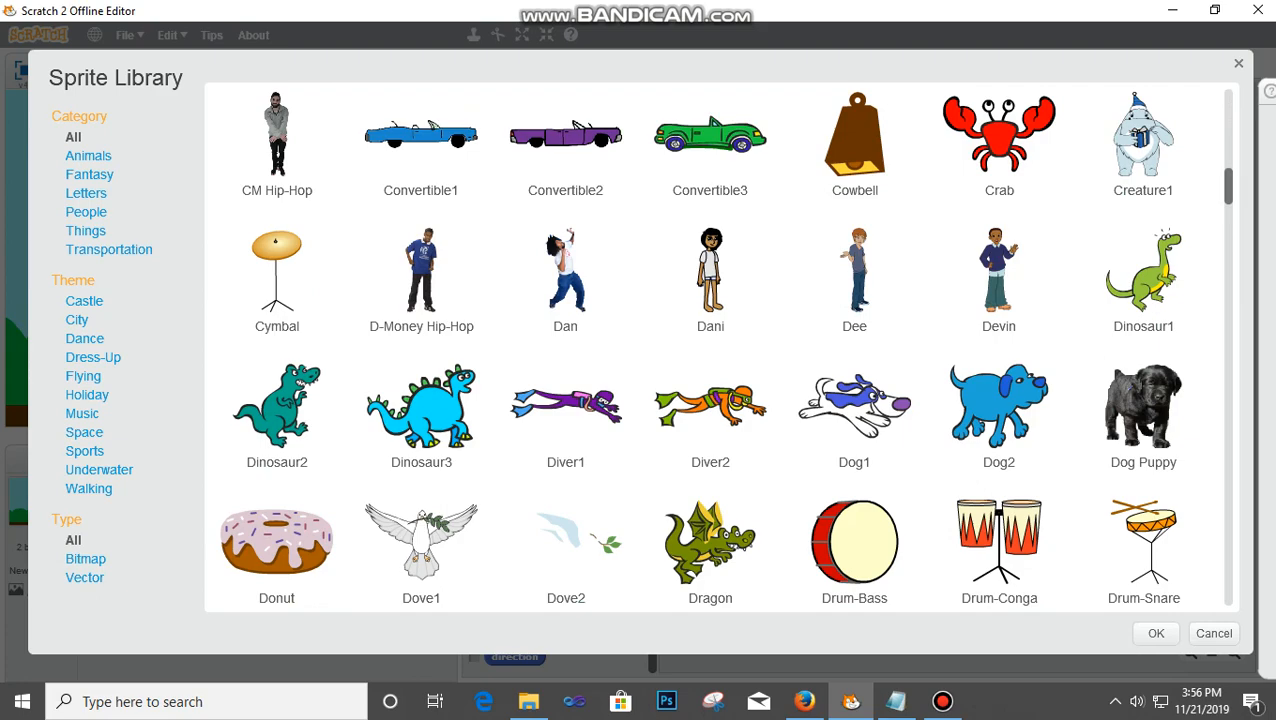
pyautogui.scroll(-3)
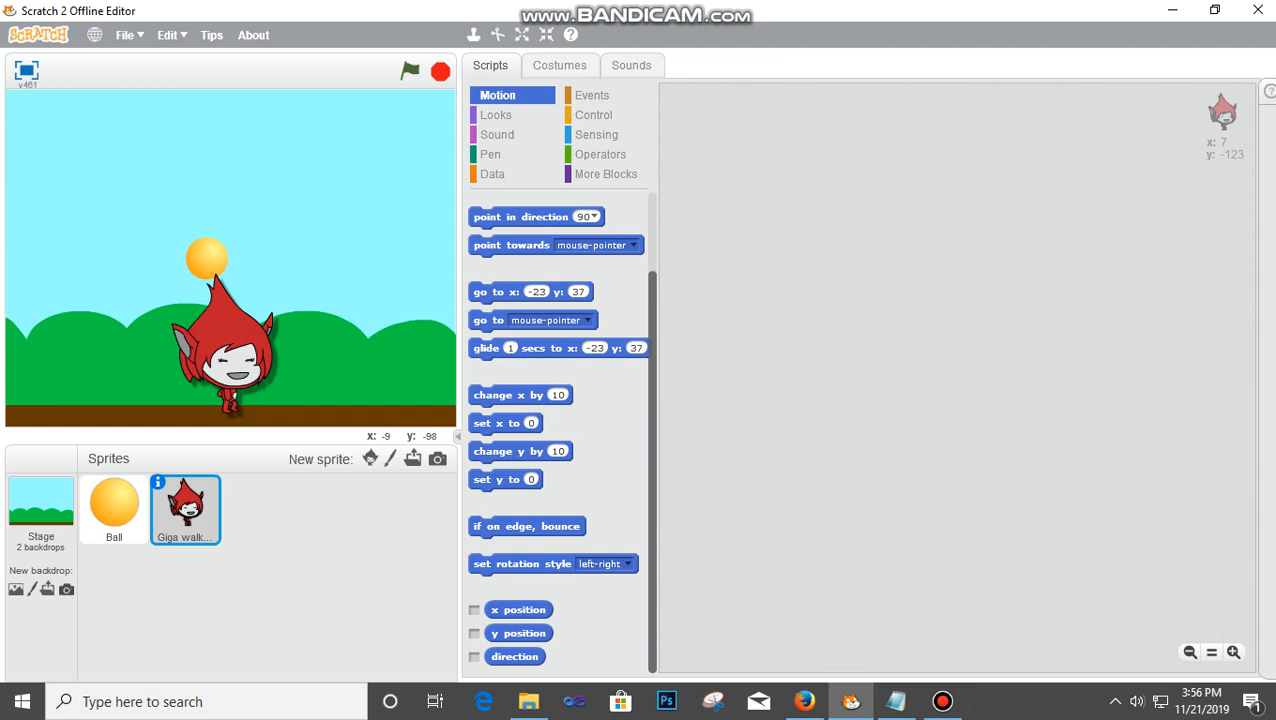
pyautogui.click(114, 507)
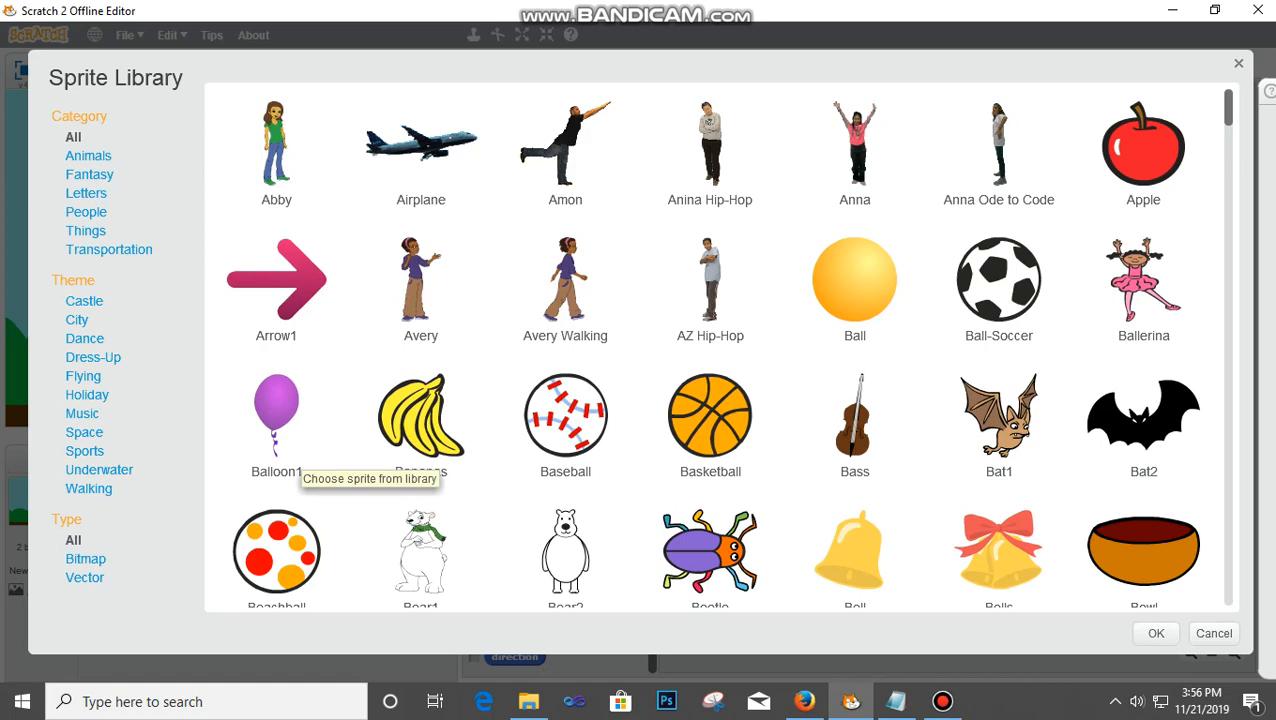
pyautogui.click(1154, 632)
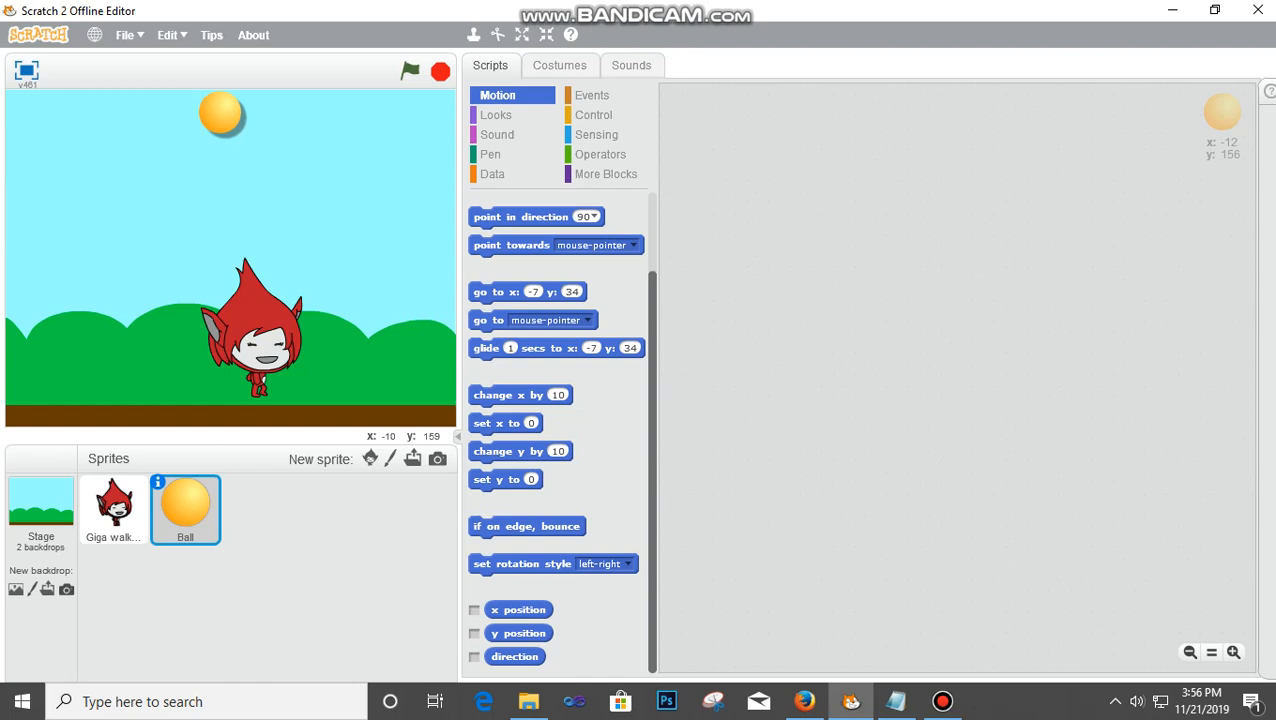
# - Select Giga walking, review its four costumes, then show the Events blocks in Scripts
pyautogui.click(113, 509)
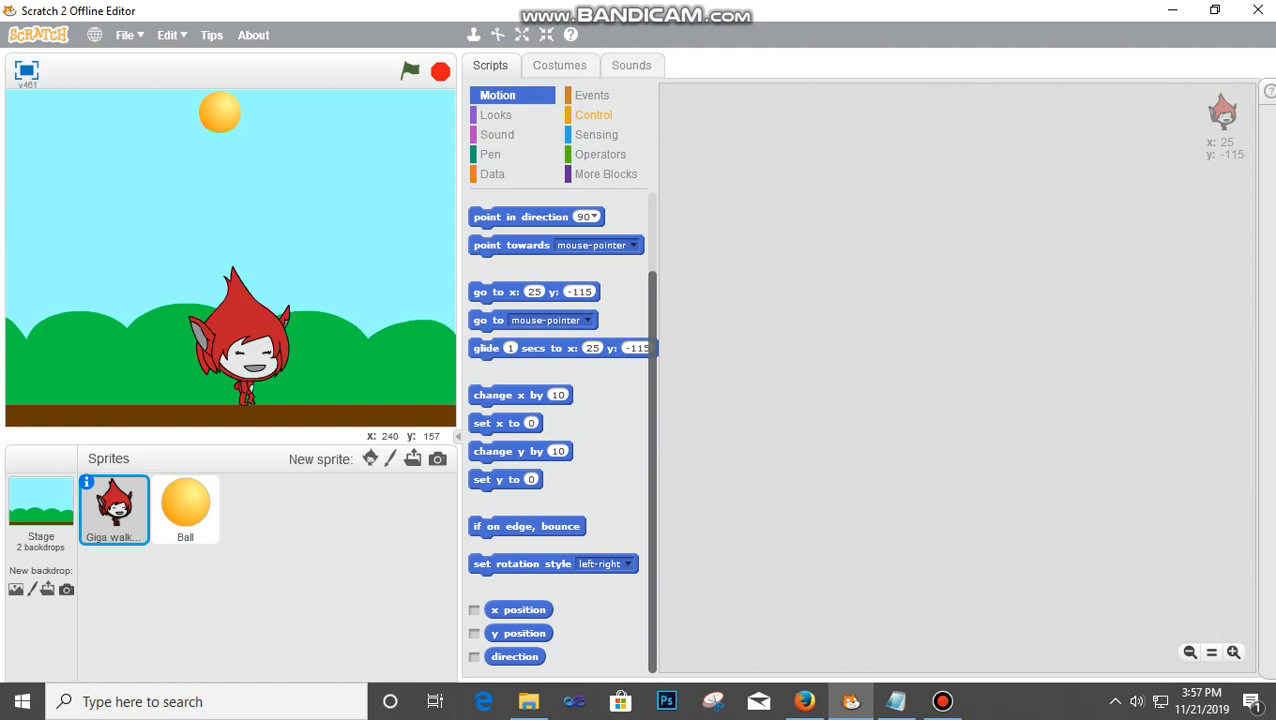
pyautogui.click(559, 65)
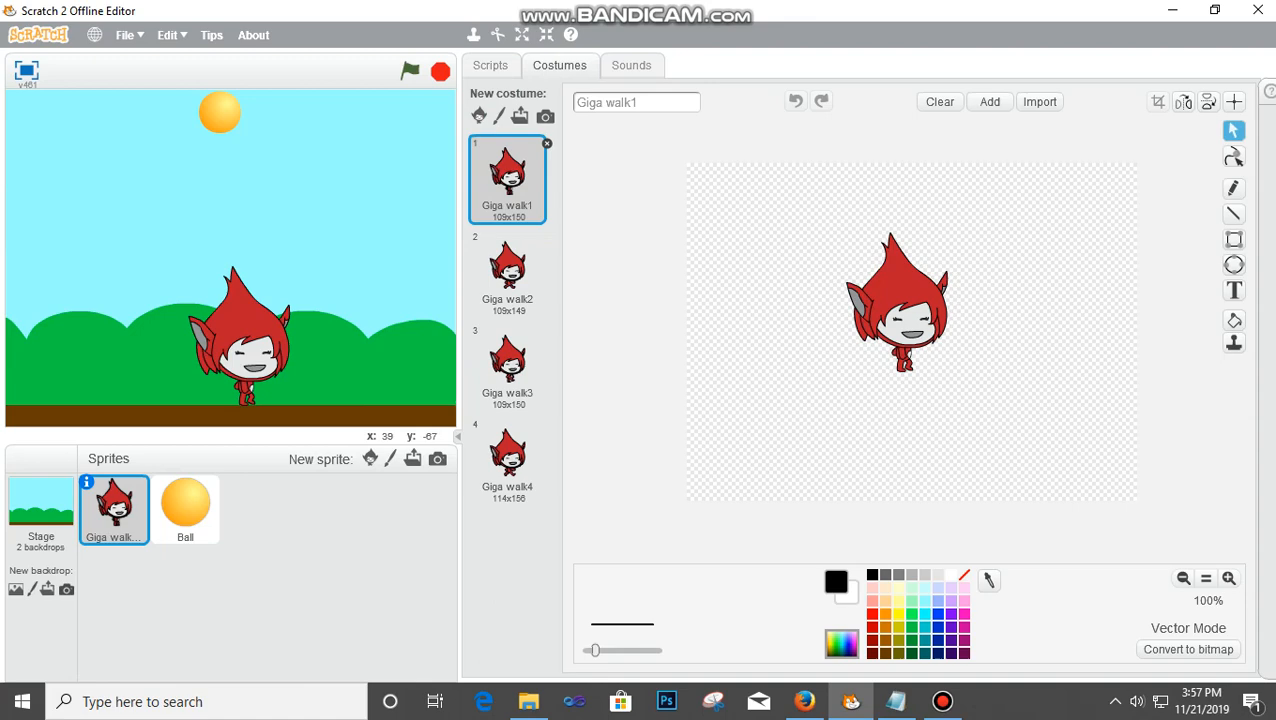
pyautogui.click(490, 65)
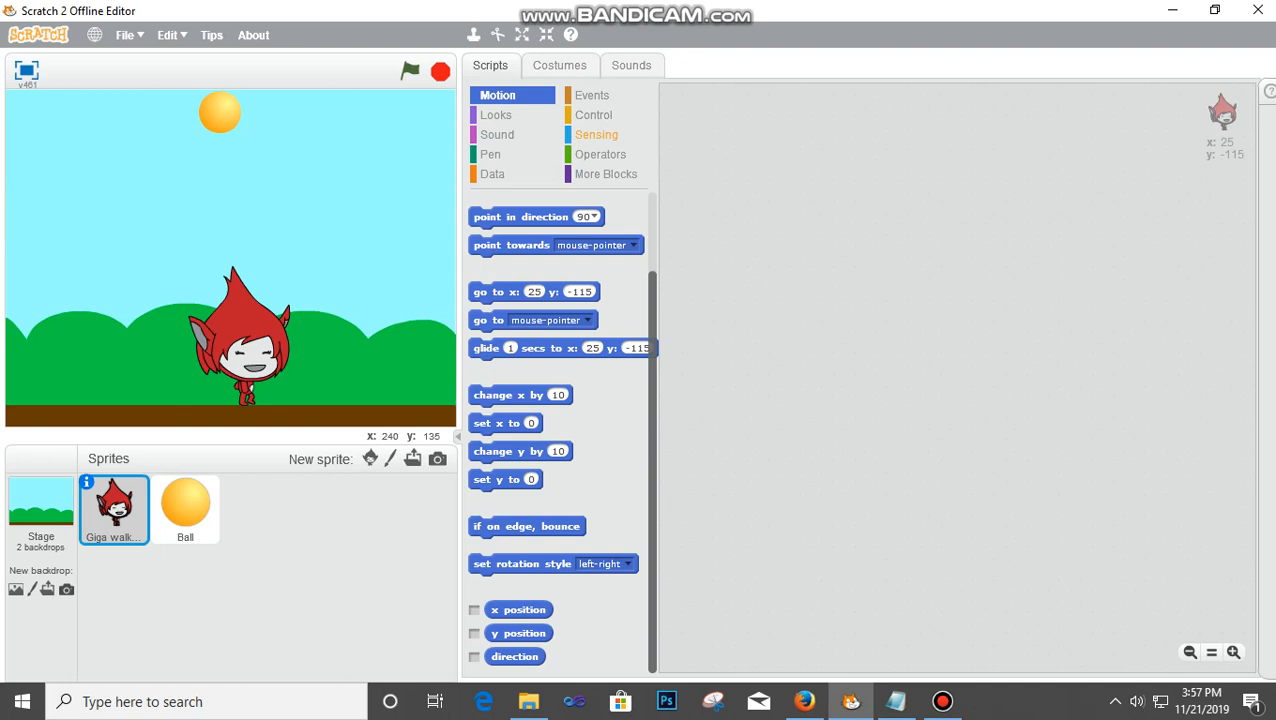
pyautogui.click(591, 95)
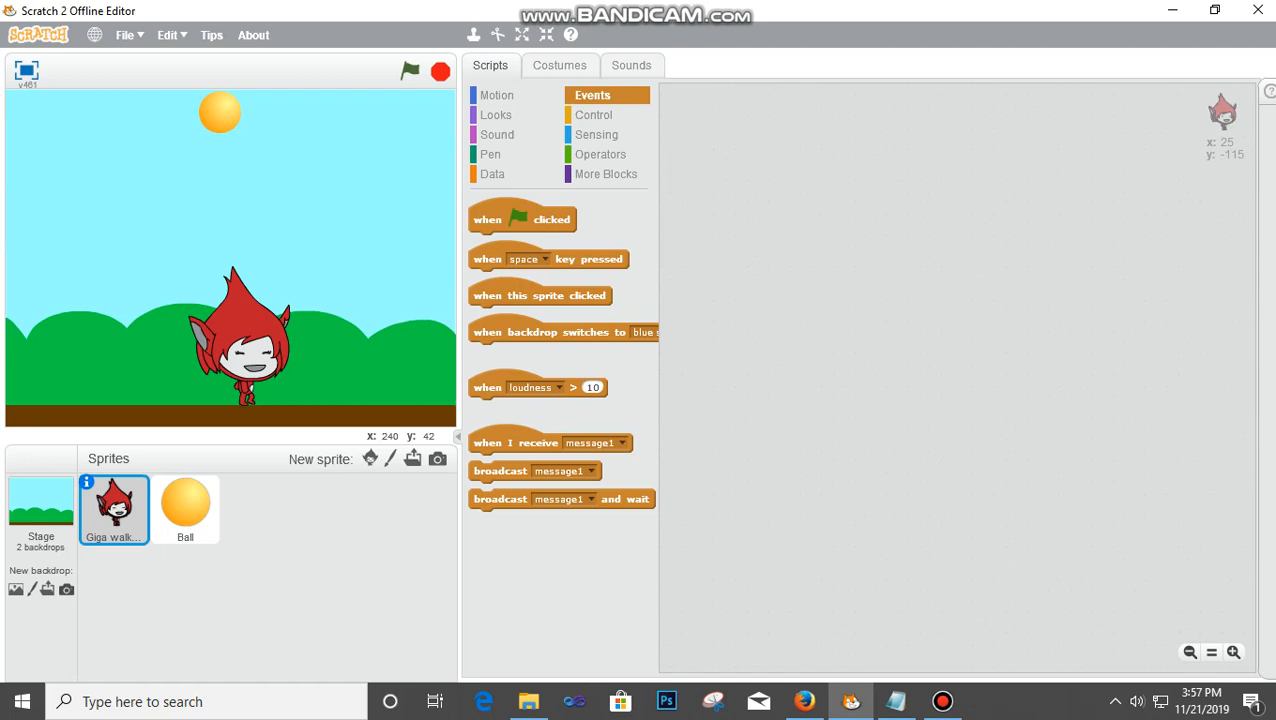
# - Drag a 'when space key pressed' hat block into Giga walking's scripts
pyautogui.moveTo(548, 259); pyautogui.dragTo(802, 187)
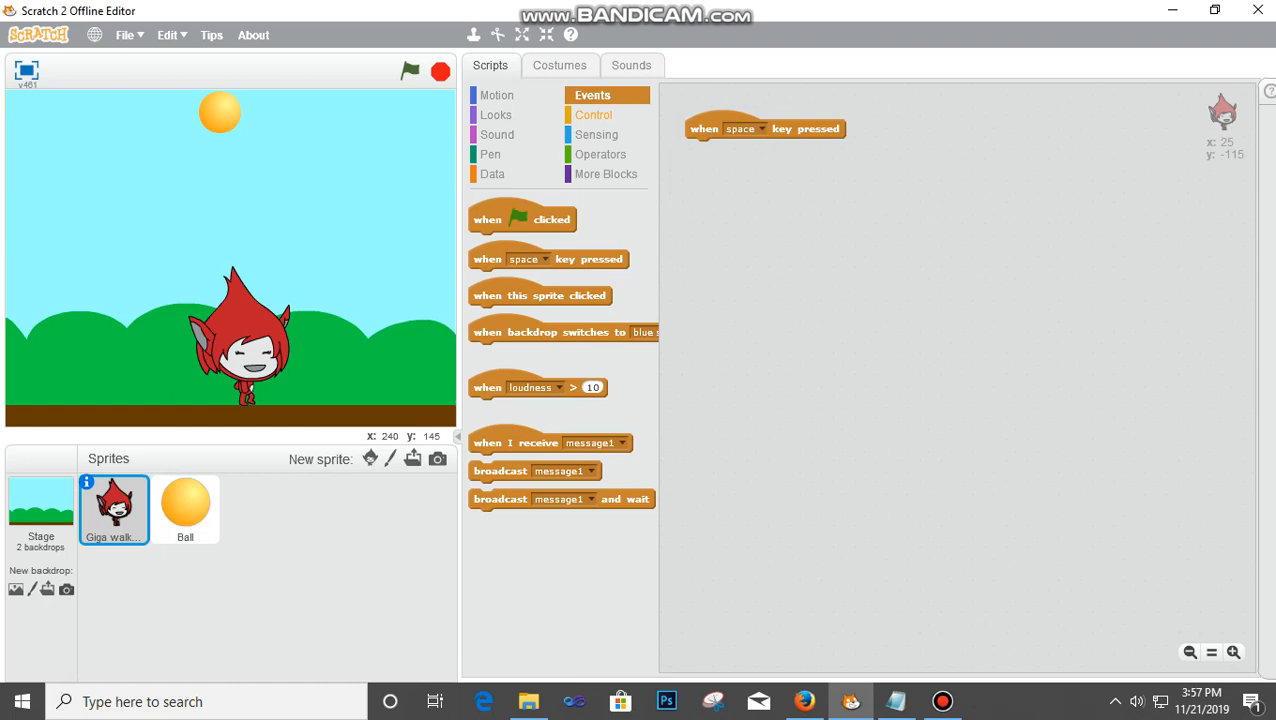
pyautogui.click(593, 114)
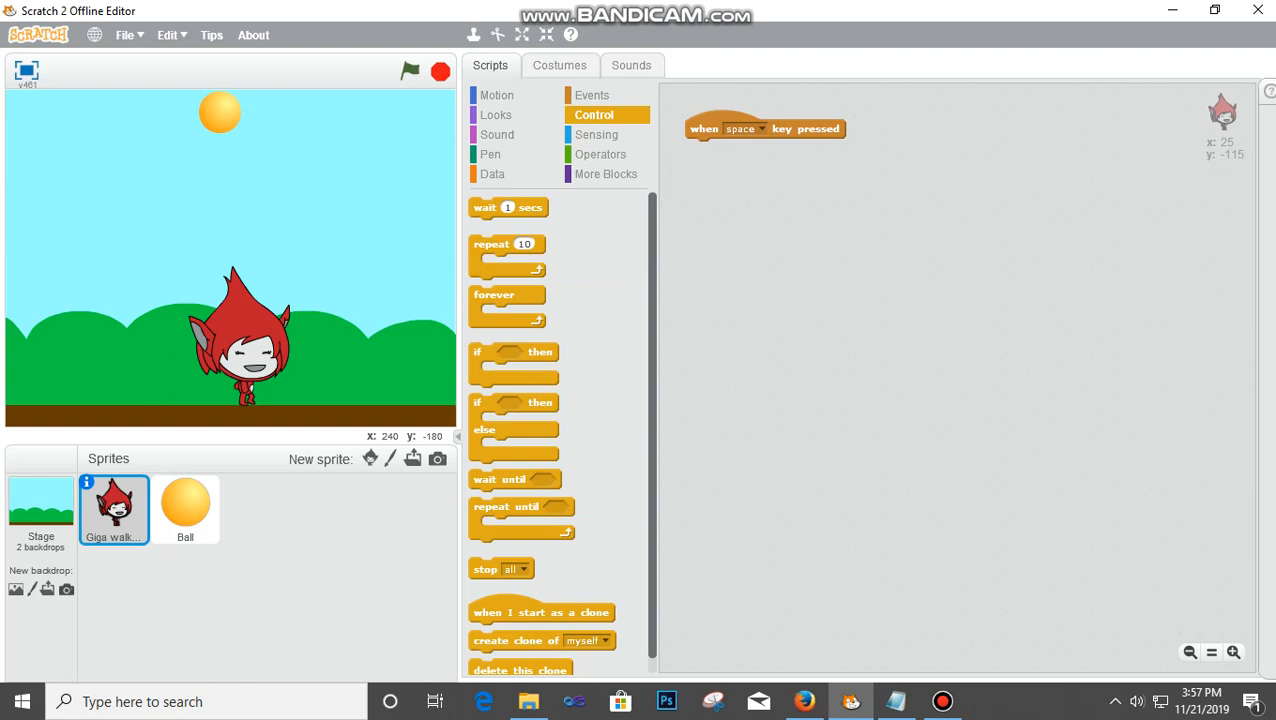
# - Snap a forever loop under the hat block and put an if-then inside it
pyautogui.moveTo(507, 294); pyautogui.dragTo(713, 153)
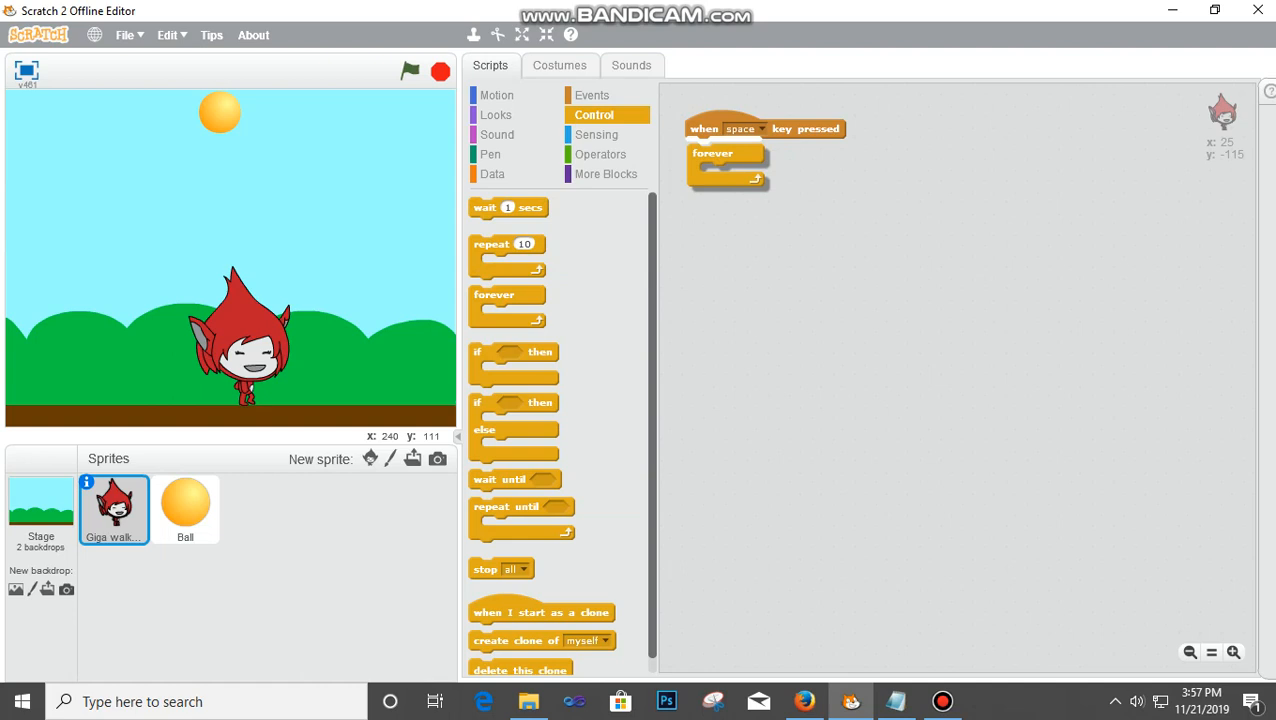
pyautogui.moveTo(712, 160); pyautogui.dragTo(712, 148)
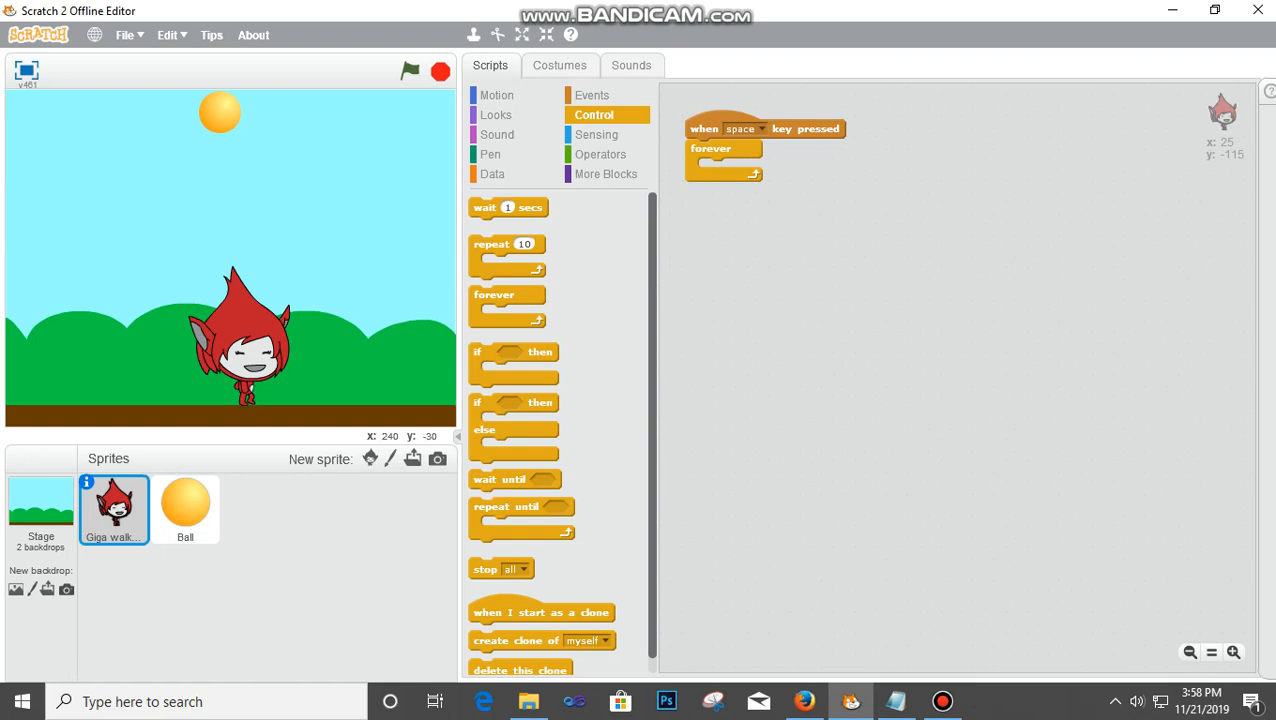
pyautogui.moveTo(513, 350); pyautogui.dragTo(735, 165)
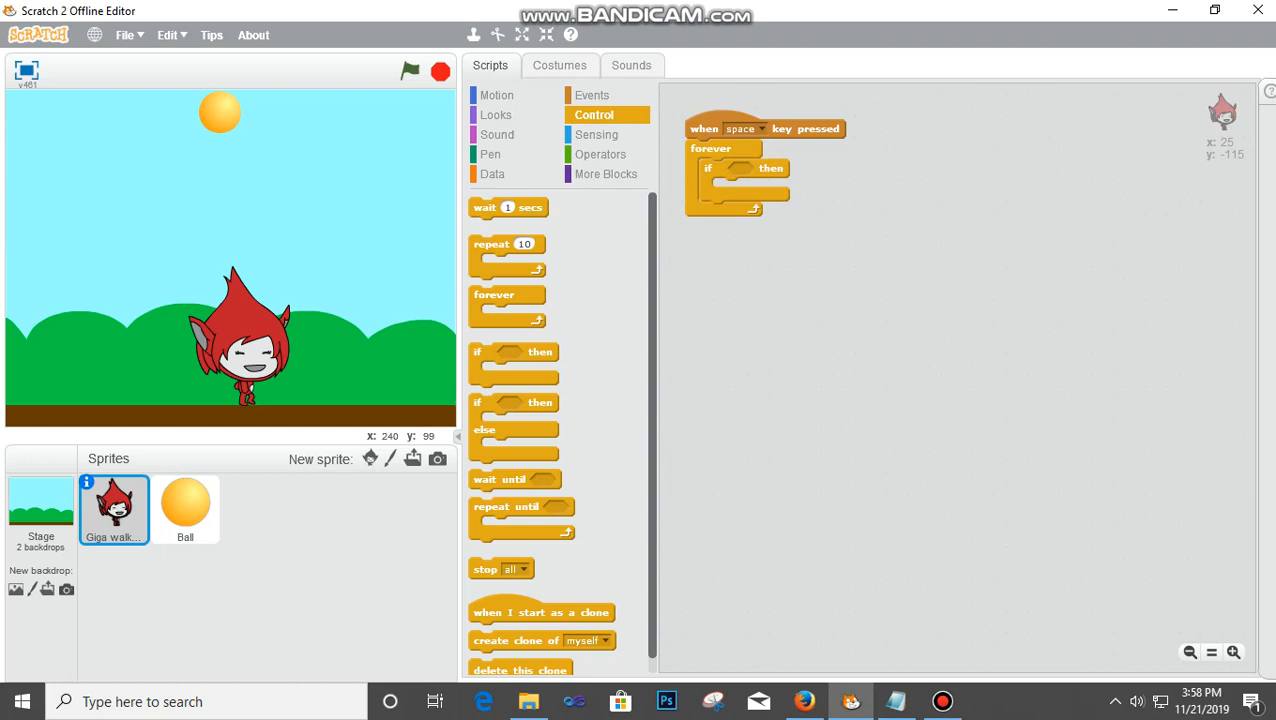
pyautogui.click(596, 134)
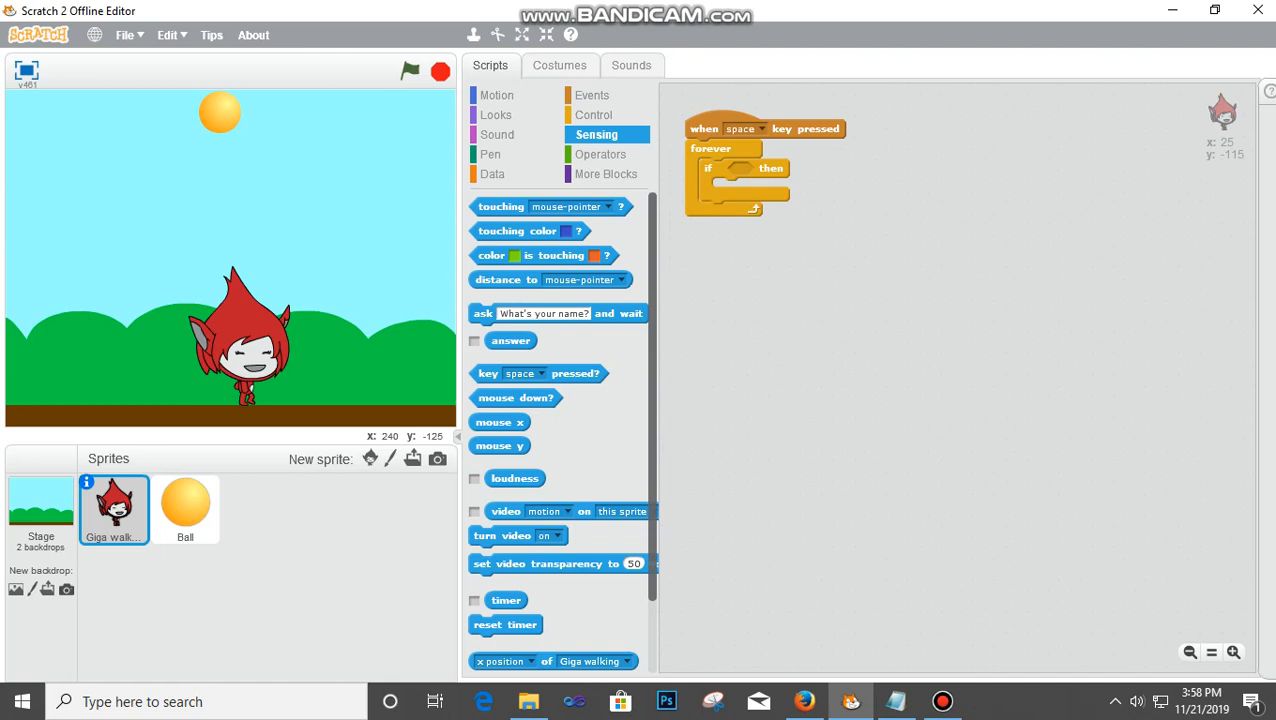
# - Make the if condition 'key right arrow pressed?'
pyautogui.click(780, 170)
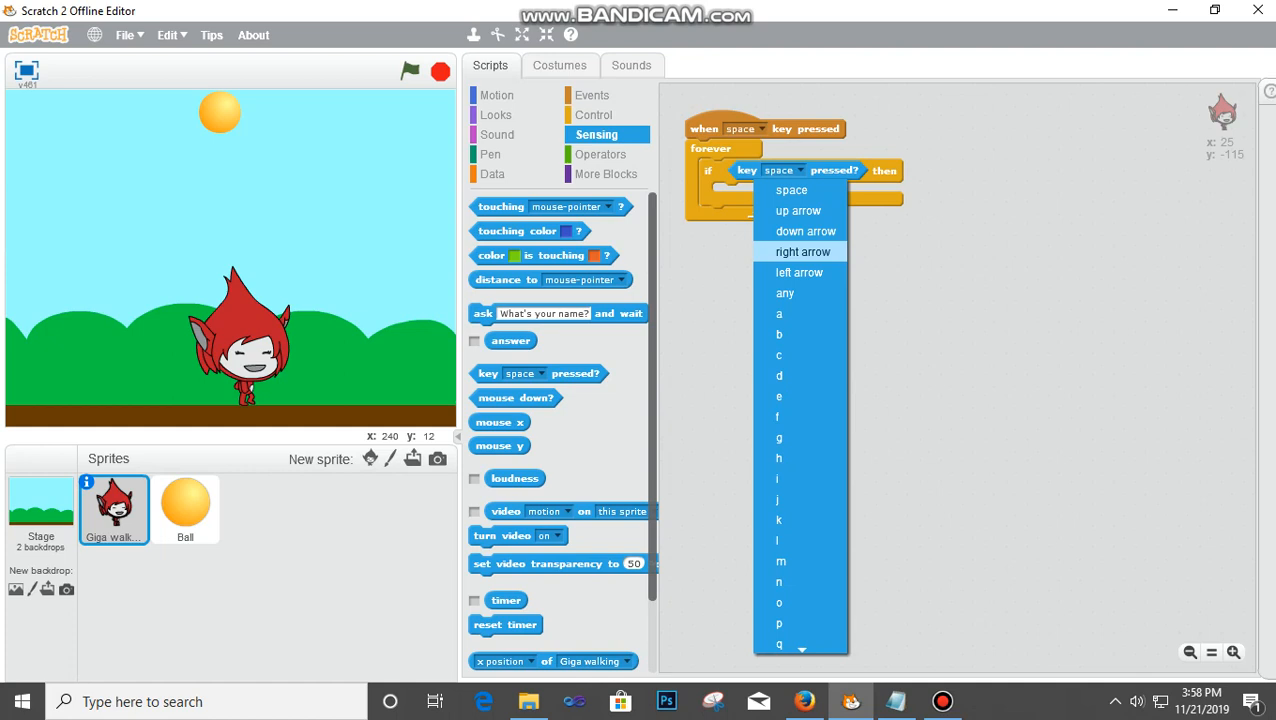
pyautogui.click(803, 251)
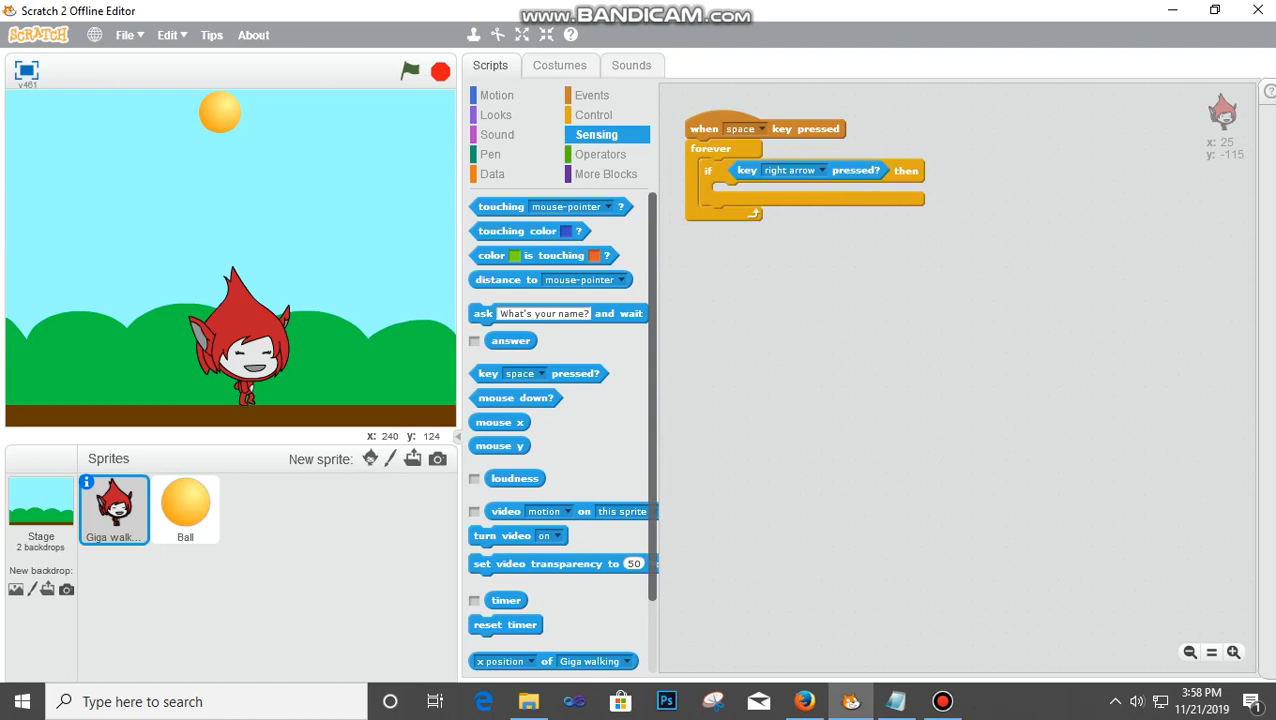
pyautogui.click(497, 94)
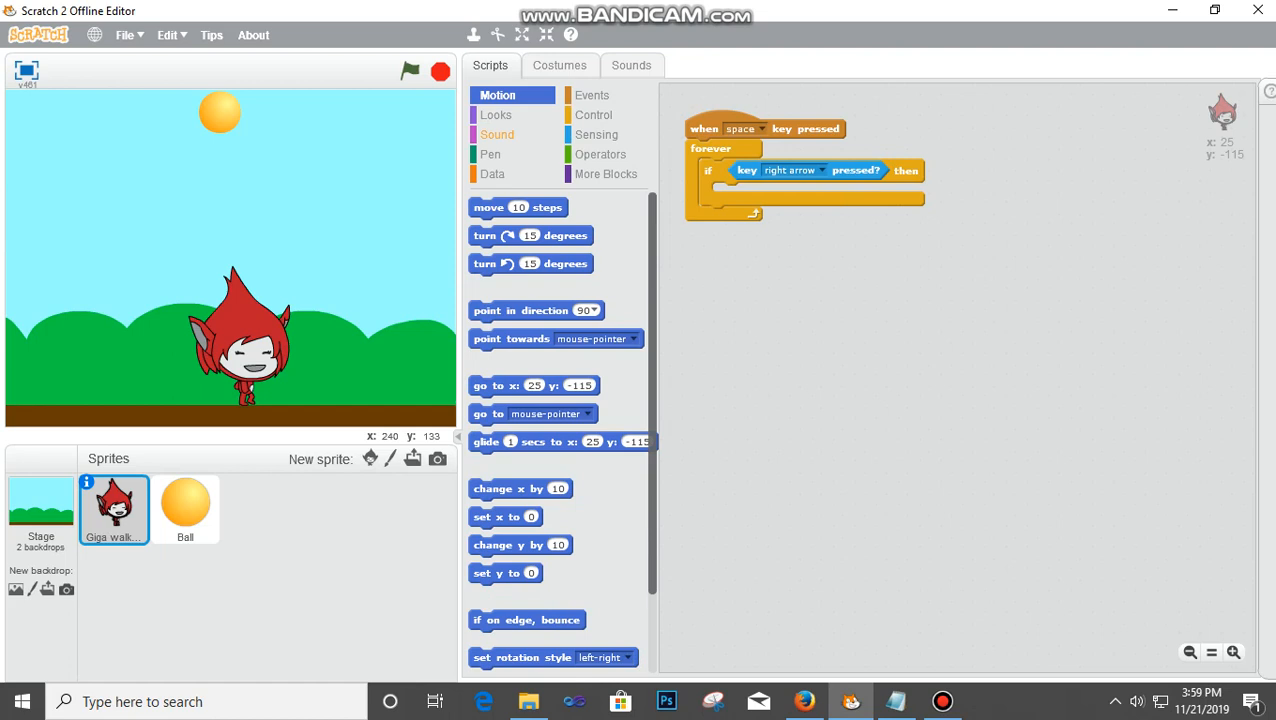
# - Put a 'next costume' block inside the right-arrow if-then and view the costumes
pyautogui.click(496, 114)
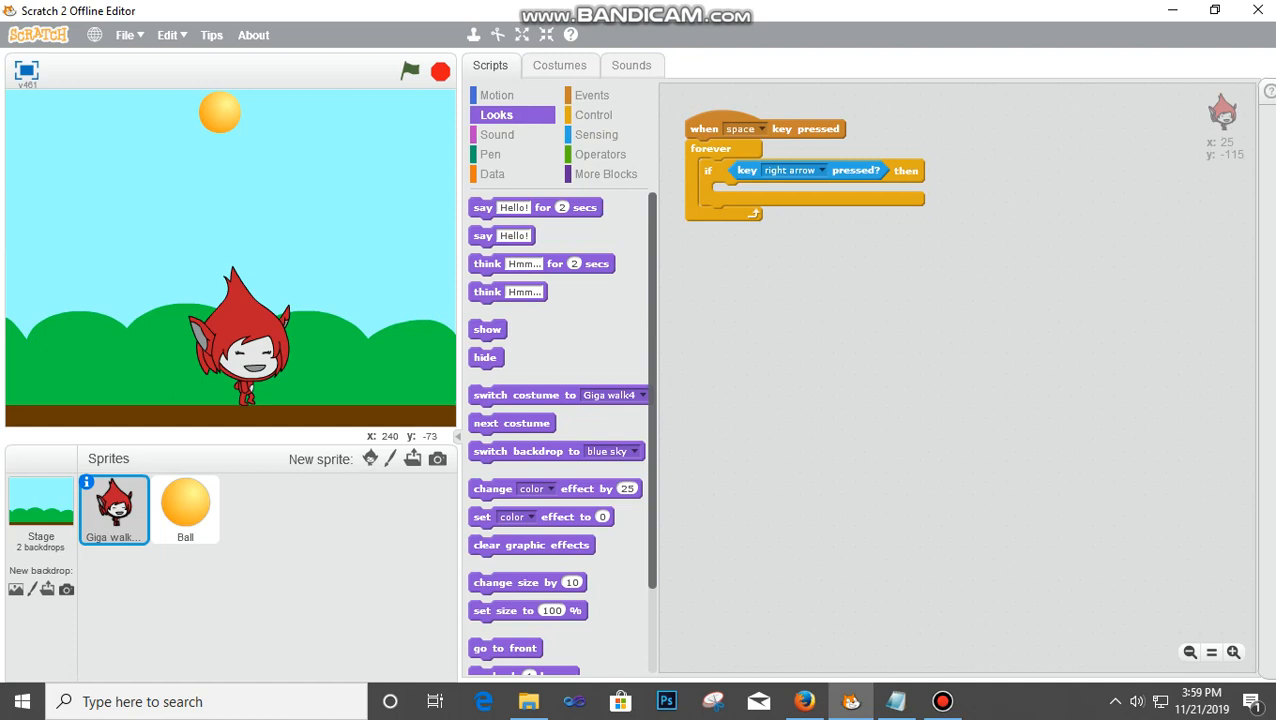
pyautogui.moveTo(511, 422); pyautogui.dragTo(757, 193)
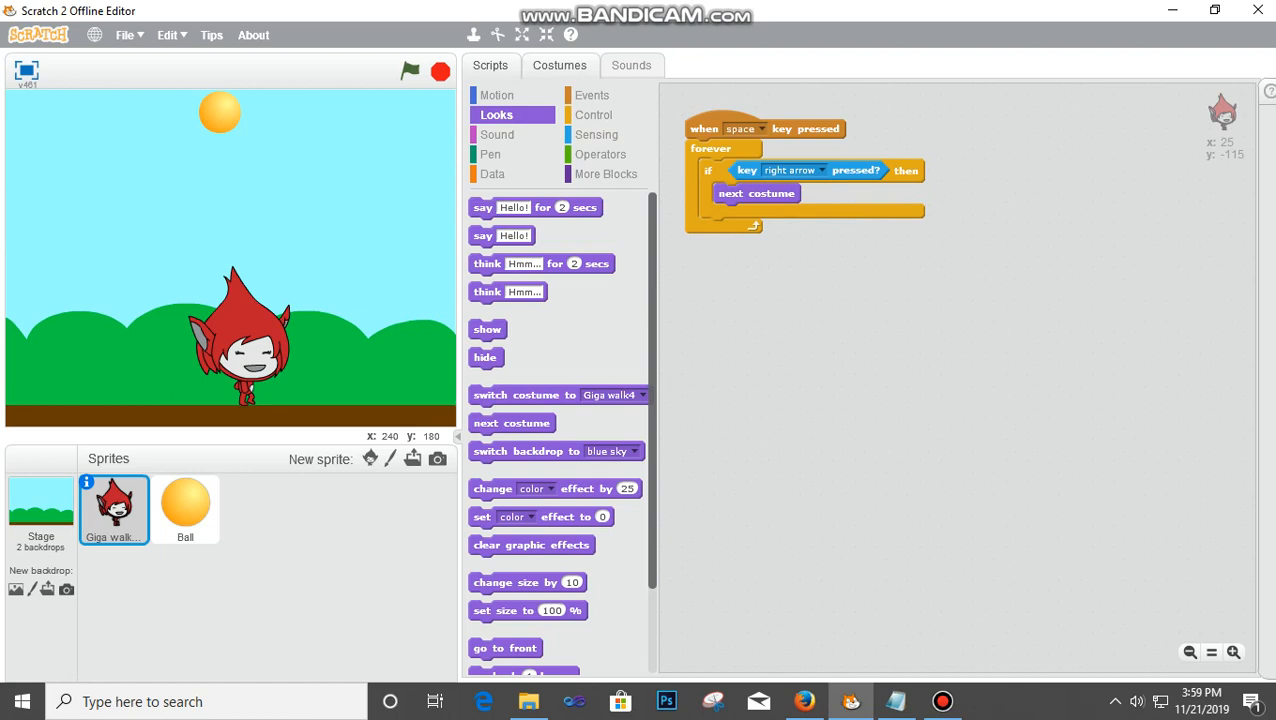
pyautogui.click(559, 65)
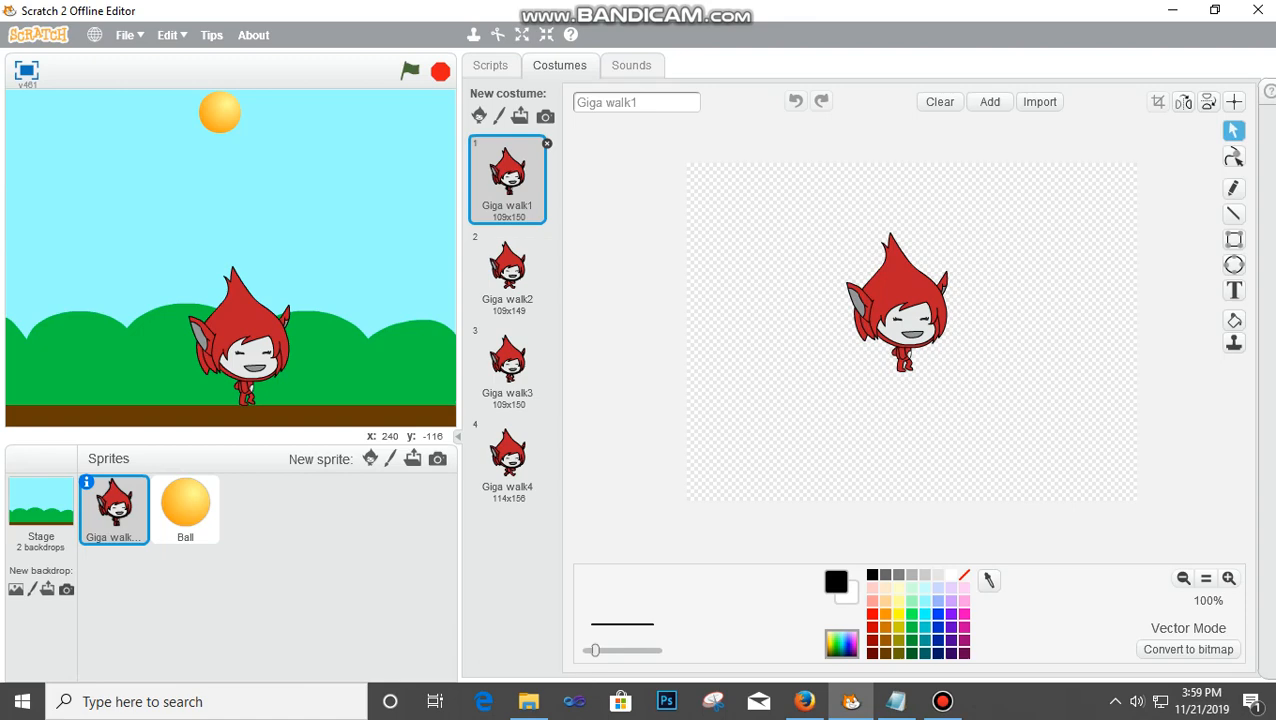
# - Switch back to Giga walking's Scripts tab
pyautogui.click(490, 65)
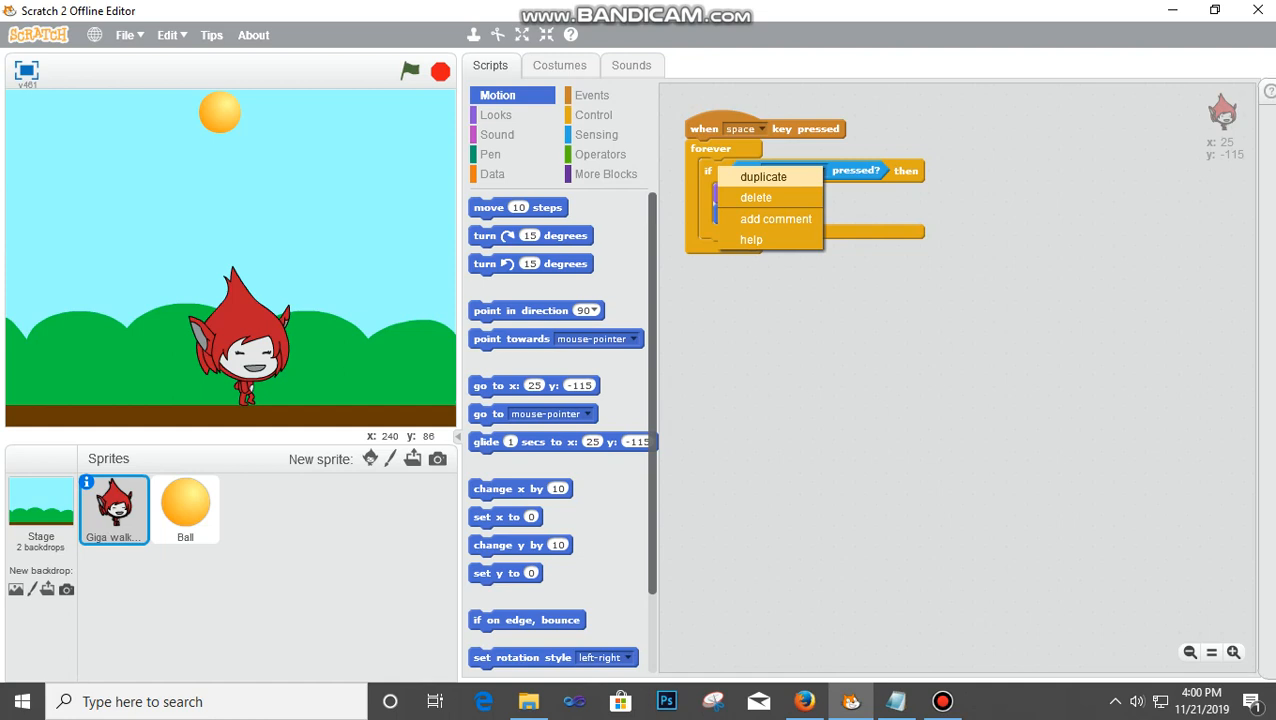
# - Duplicate the right-arrow if-then and set the copy's key to left arrow
pyautogui.click(763, 176)
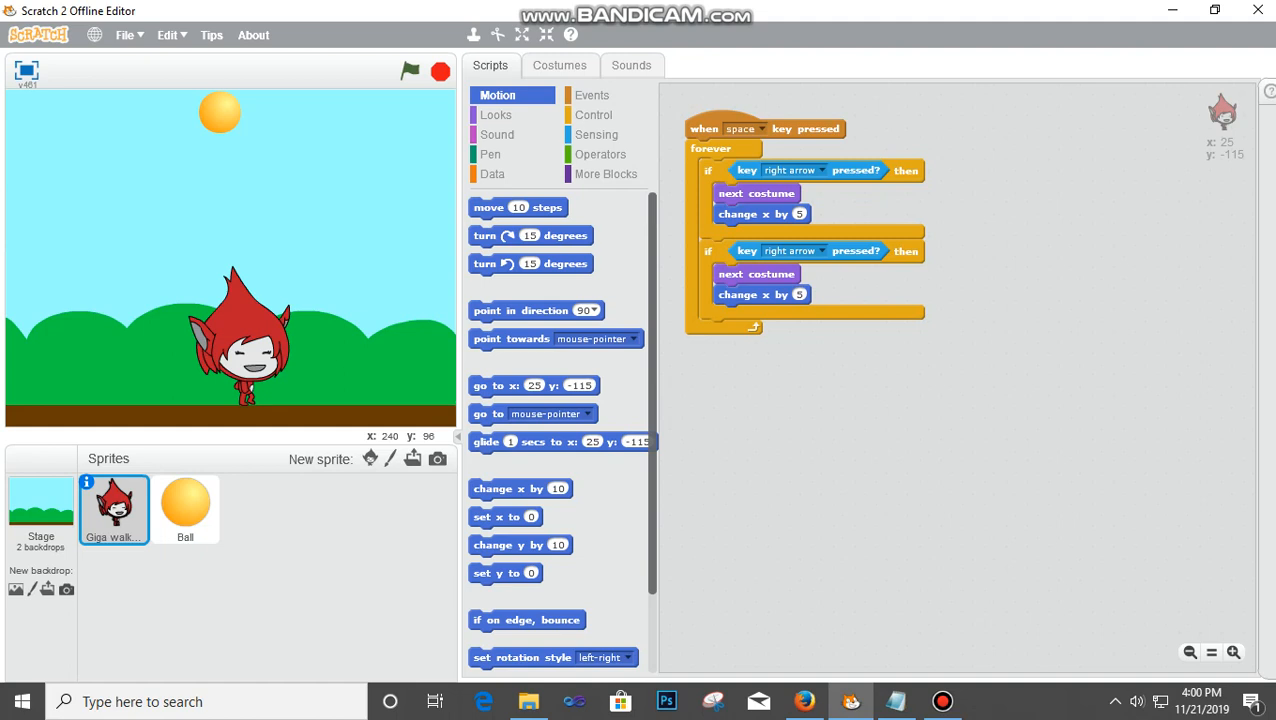
pyautogui.click(823, 251)
pyautogui.write('-5')
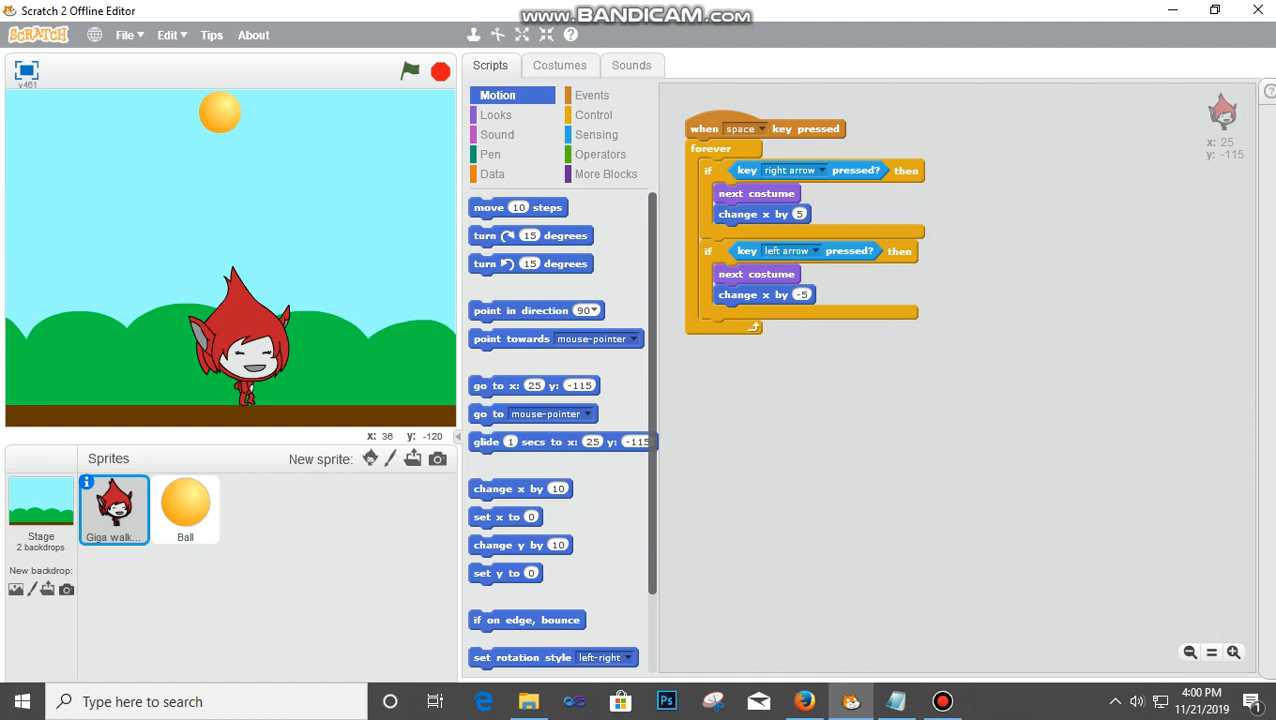
# - Select the Ball sprite to begin scripting it
pyautogui.click(410, 71)
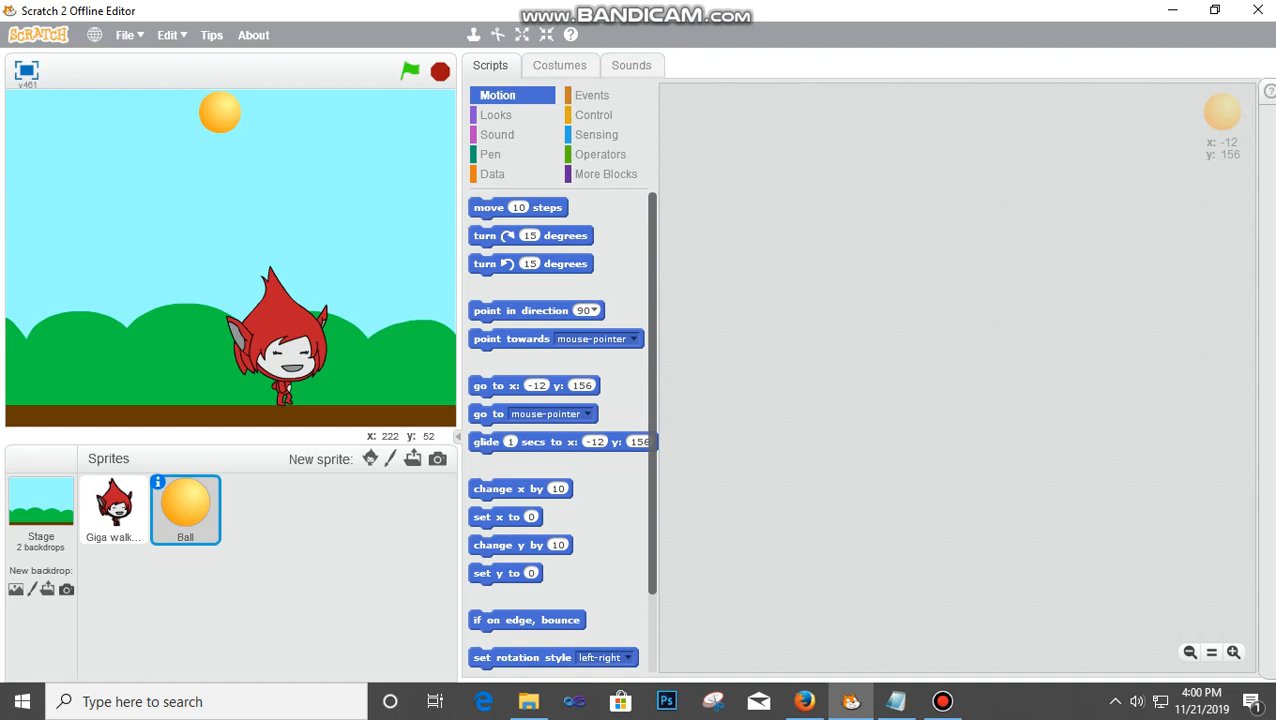
# - Start the Ball script with 'when space key pressed', then set y to 180 and set x
pyautogui.click(591, 95)
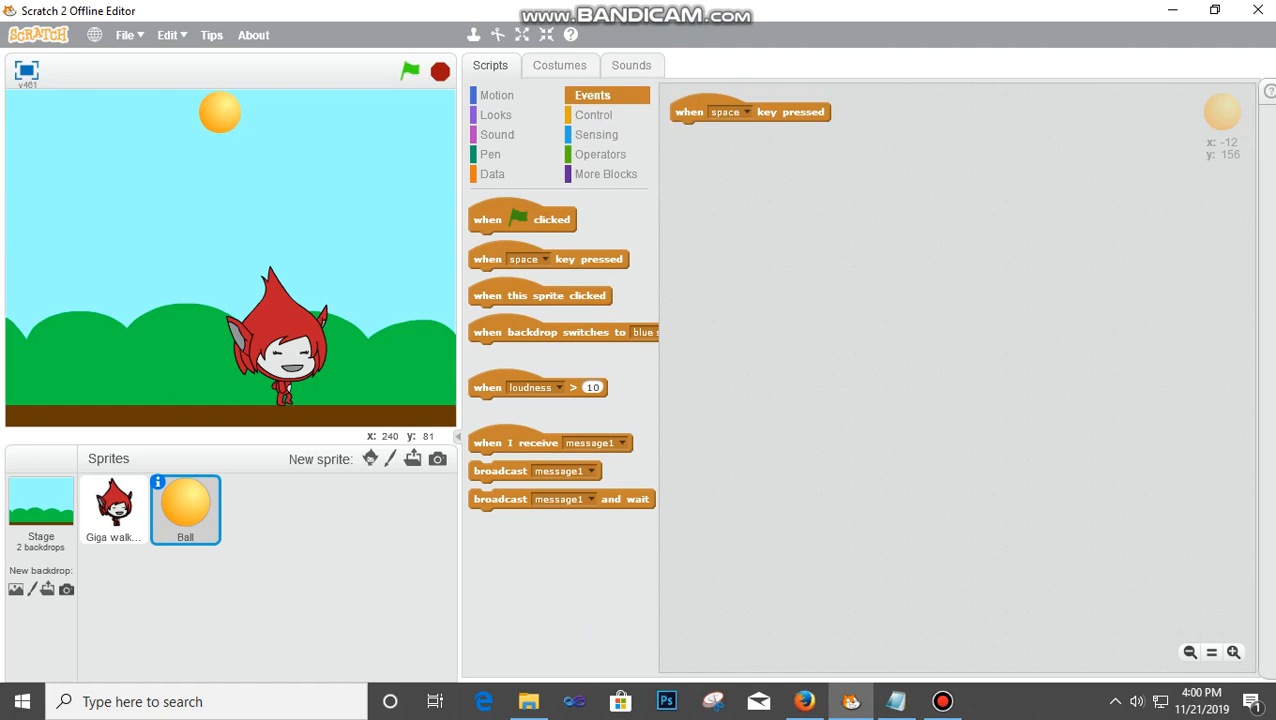
pyautogui.click(497, 95)
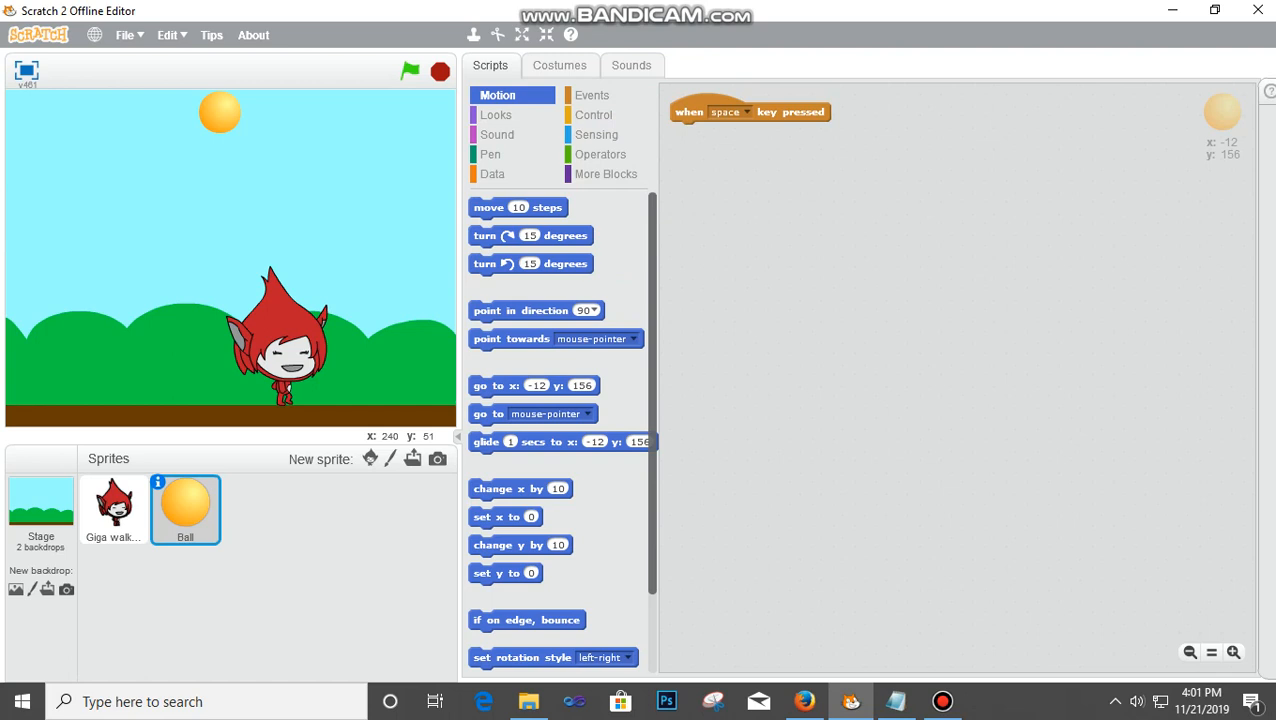
pyautogui.scroll(-3)
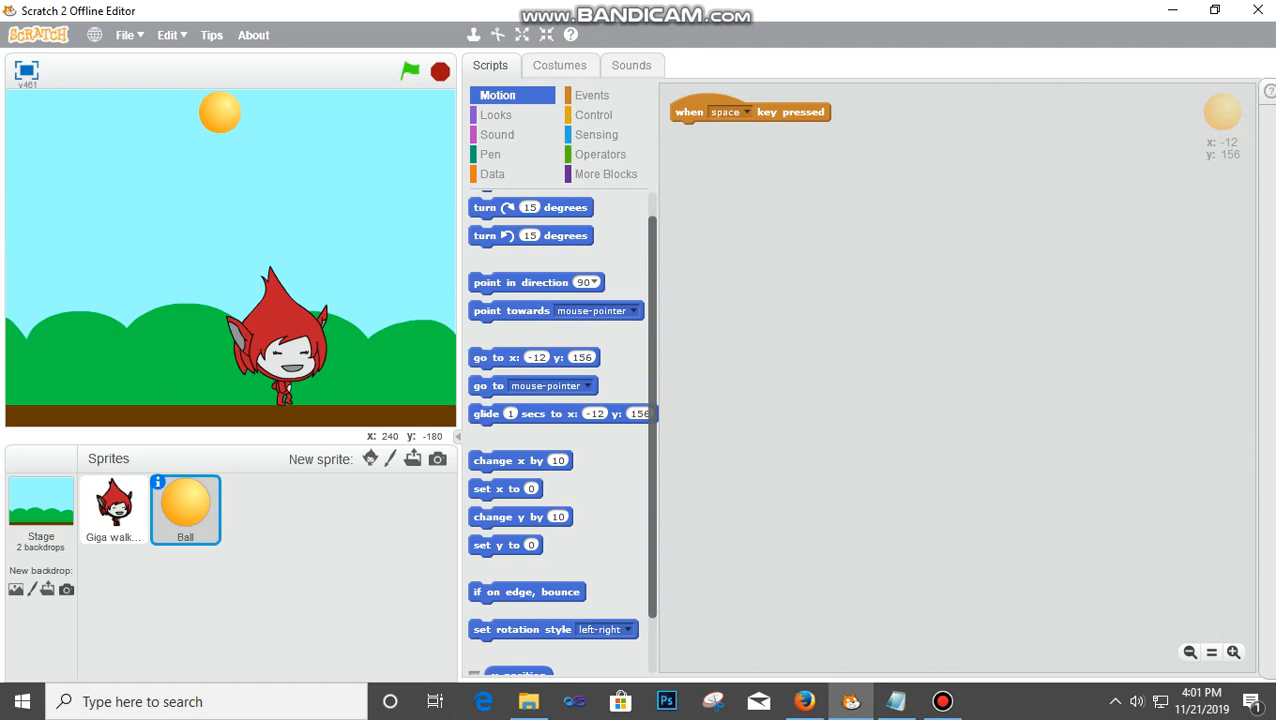
pyautogui.moveTo(505, 544); pyautogui.dragTo(707, 132)
pyautogui.write('180')
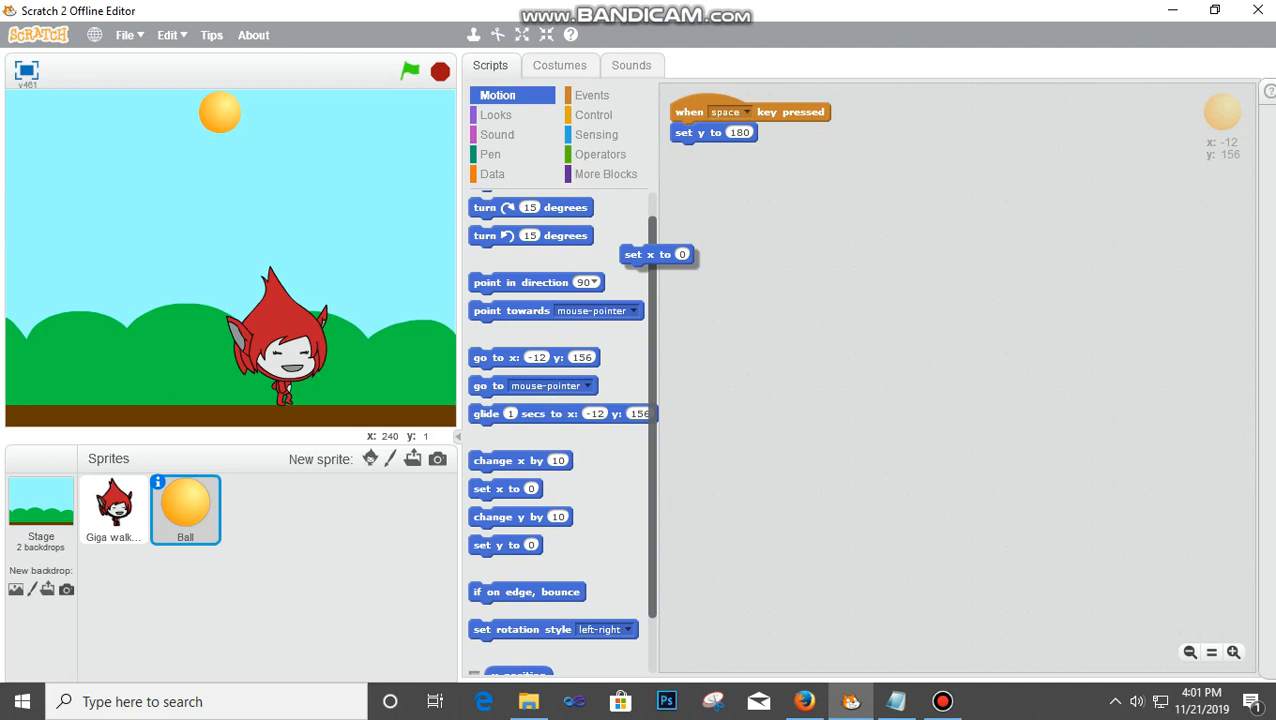
pyautogui.moveTo(657, 254); pyautogui.dragTo(707, 152)
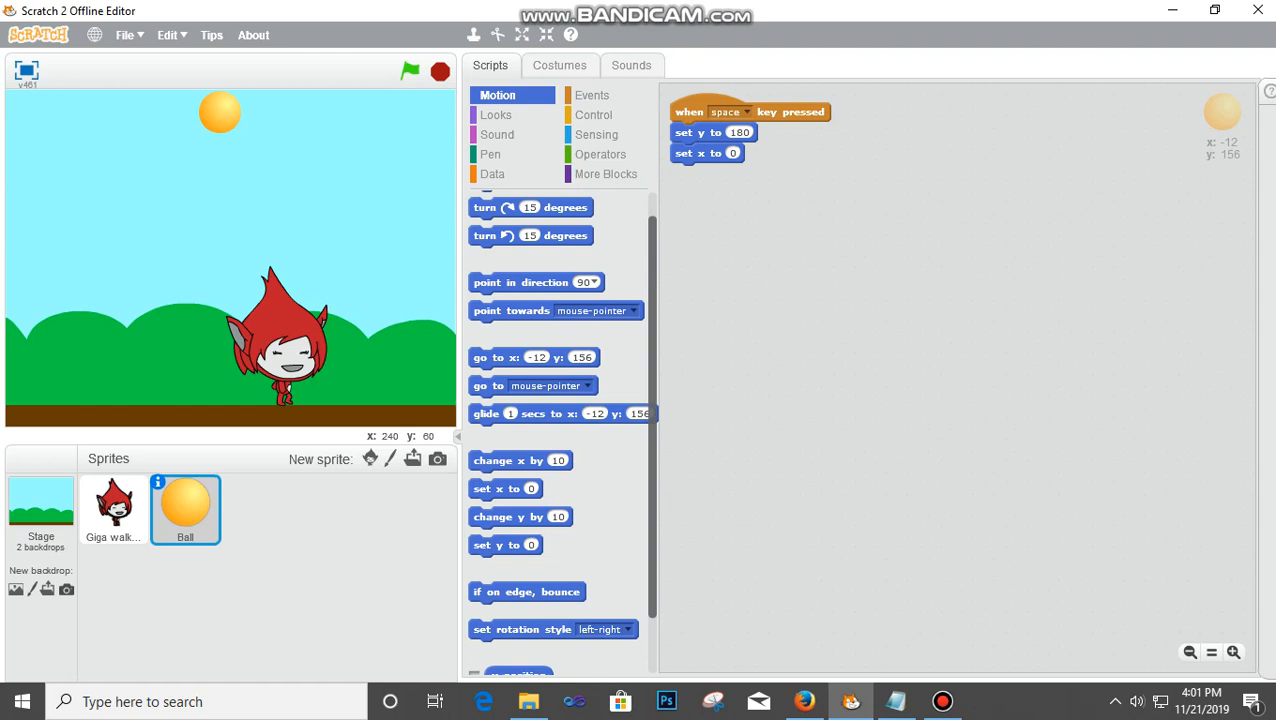
pyautogui.click(601, 153)
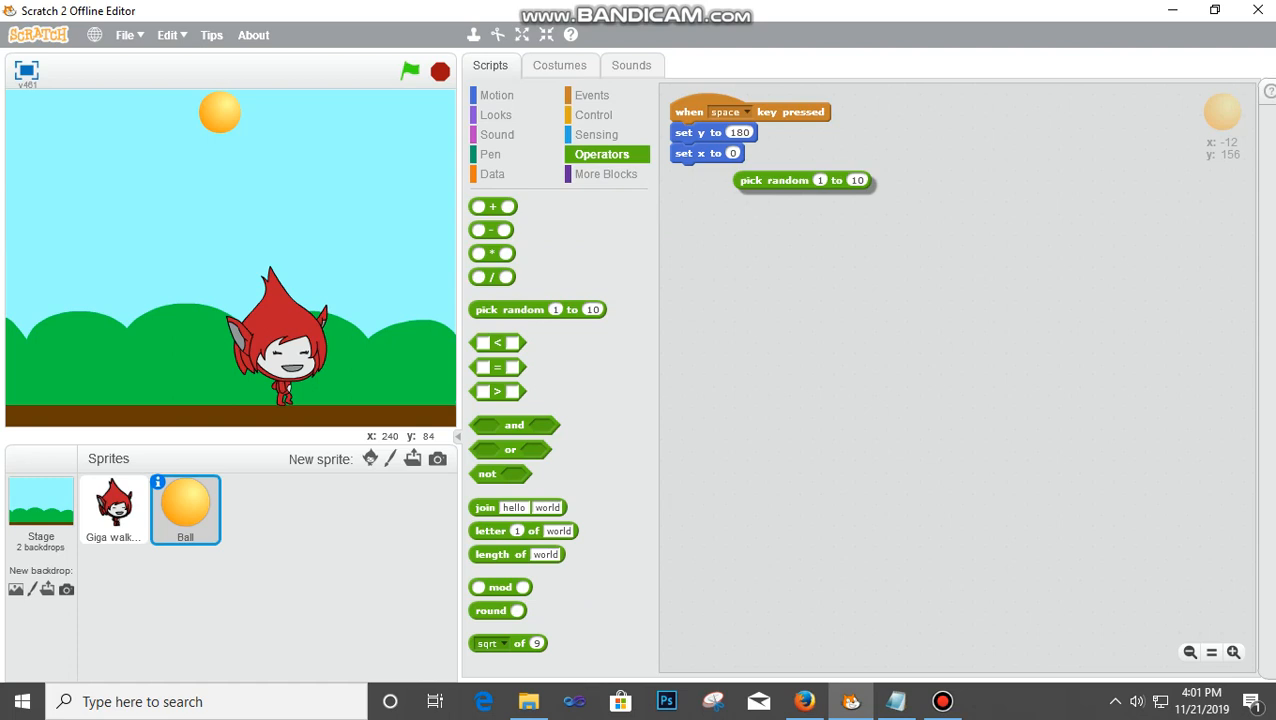
# - Set the Ball's x to a random number from -240 to 240
pyautogui.moveTo(804, 180); pyautogui.dragTo(733, 154)
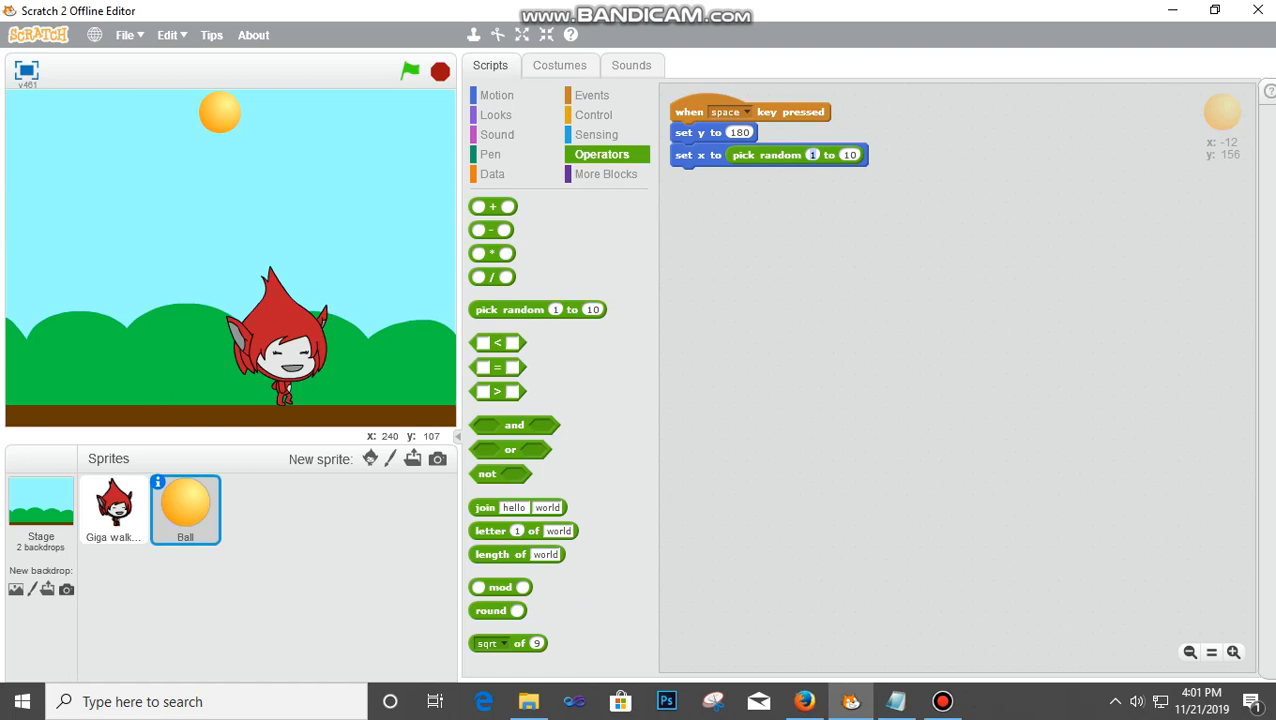
pyautogui.write('-240')
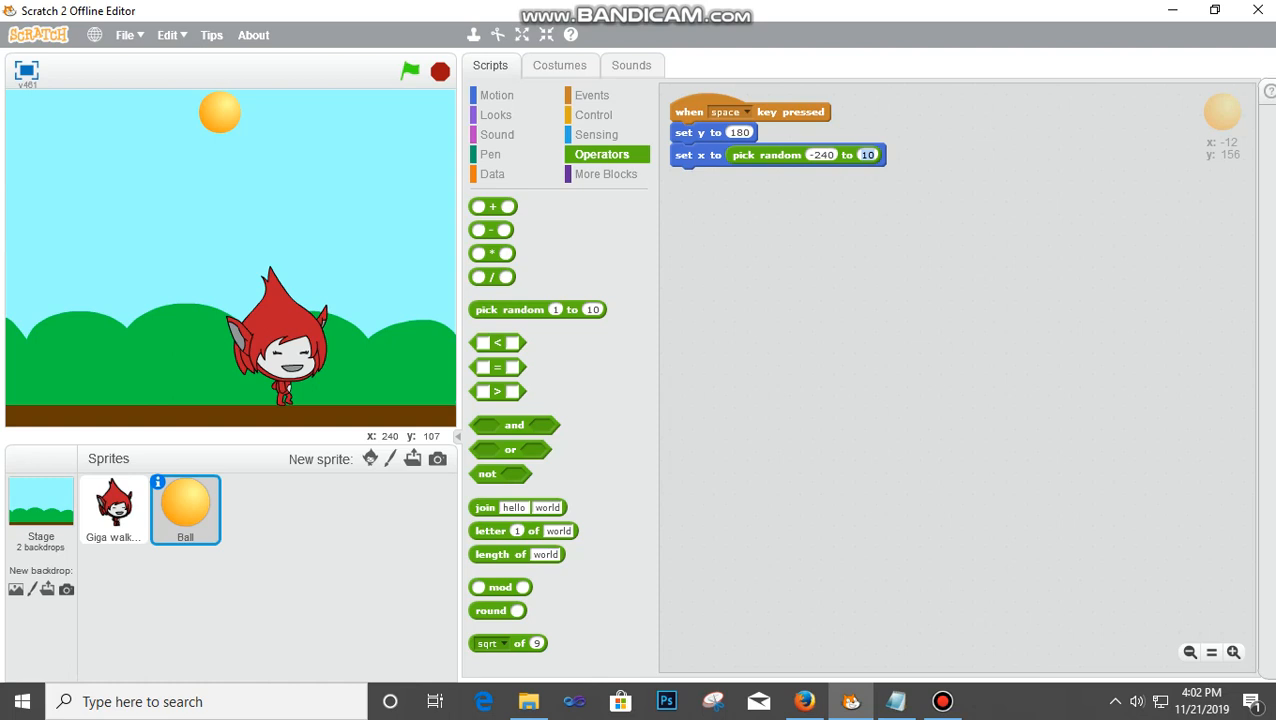
pyautogui.write('240')
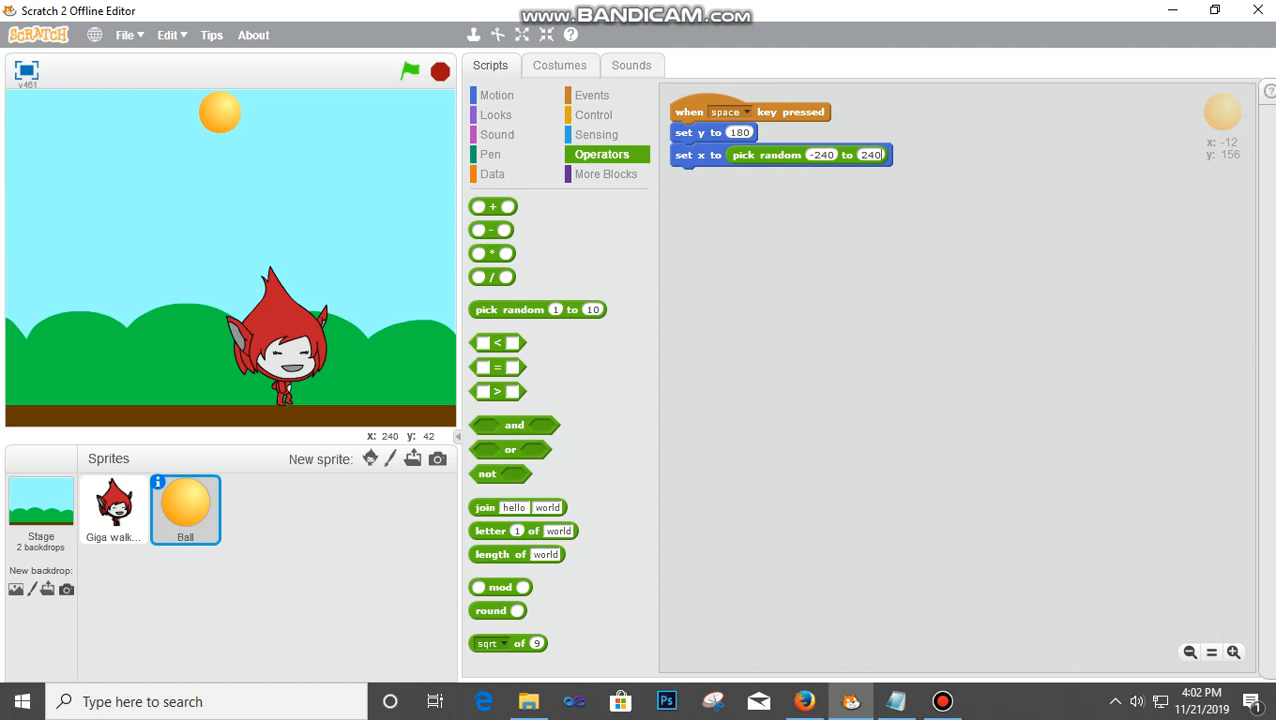
pyautogui.click(593, 114)
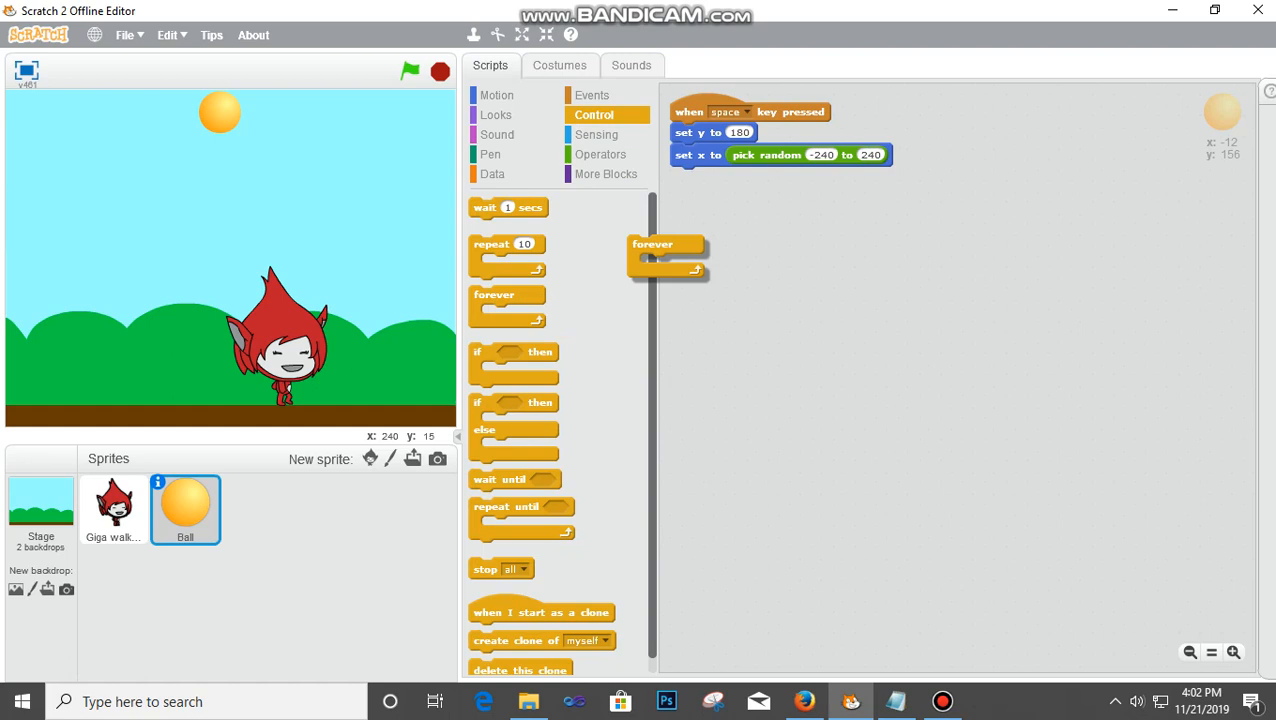
# - Add a forever loop containing 'change y by 10' below the set x block
pyautogui.moveTo(652, 245); pyautogui.dragTo(695, 177)
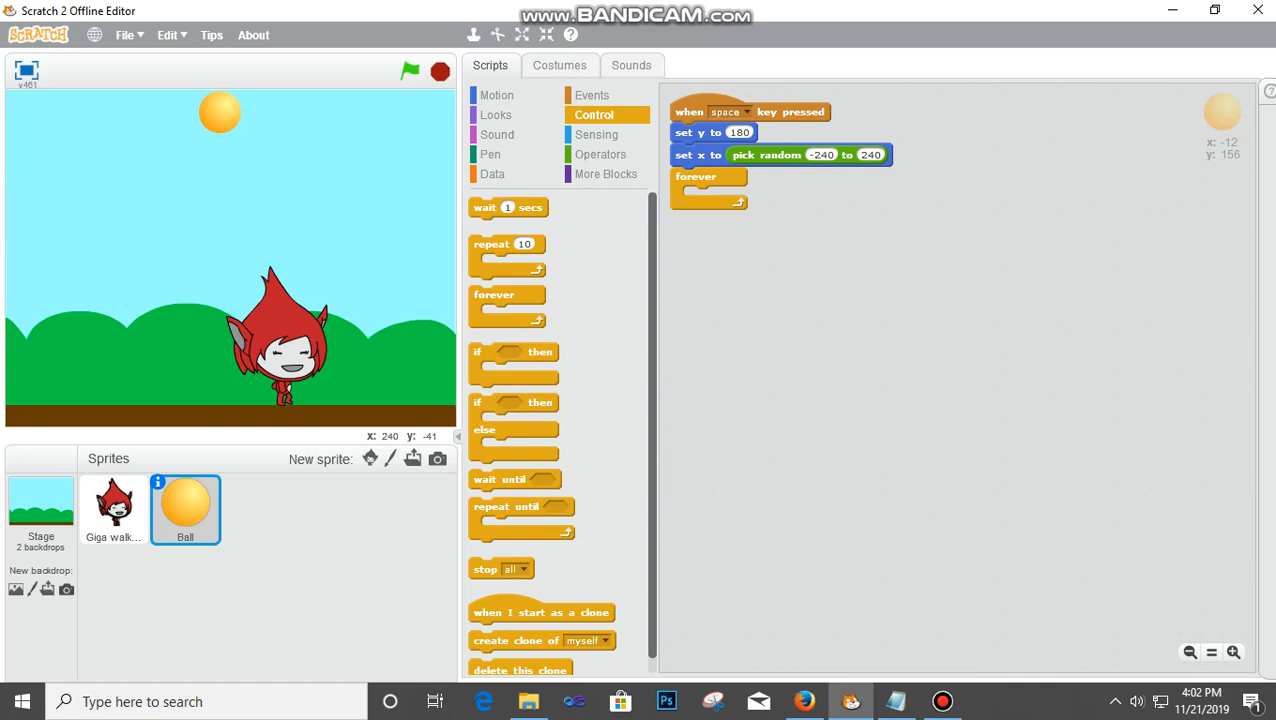
pyautogui.click(496, 94)
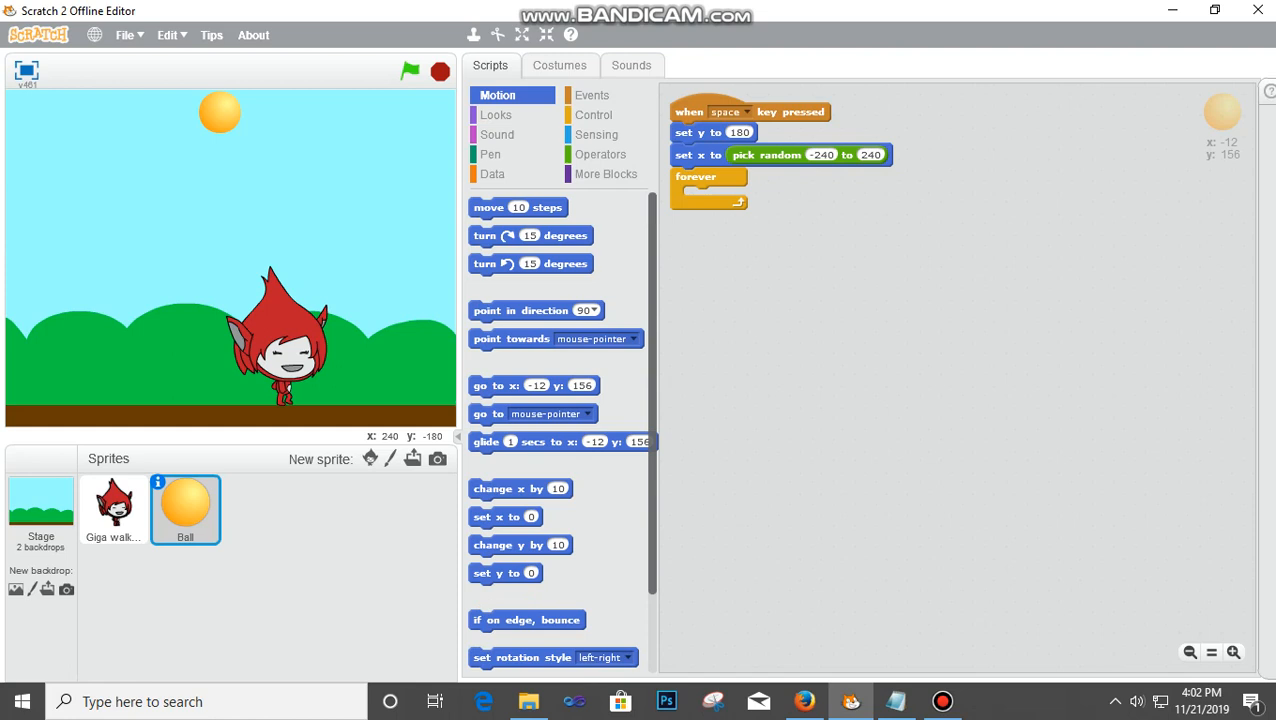
pyautogui.moveTo(520, 544); pyautogui.dragTo(730, 196)
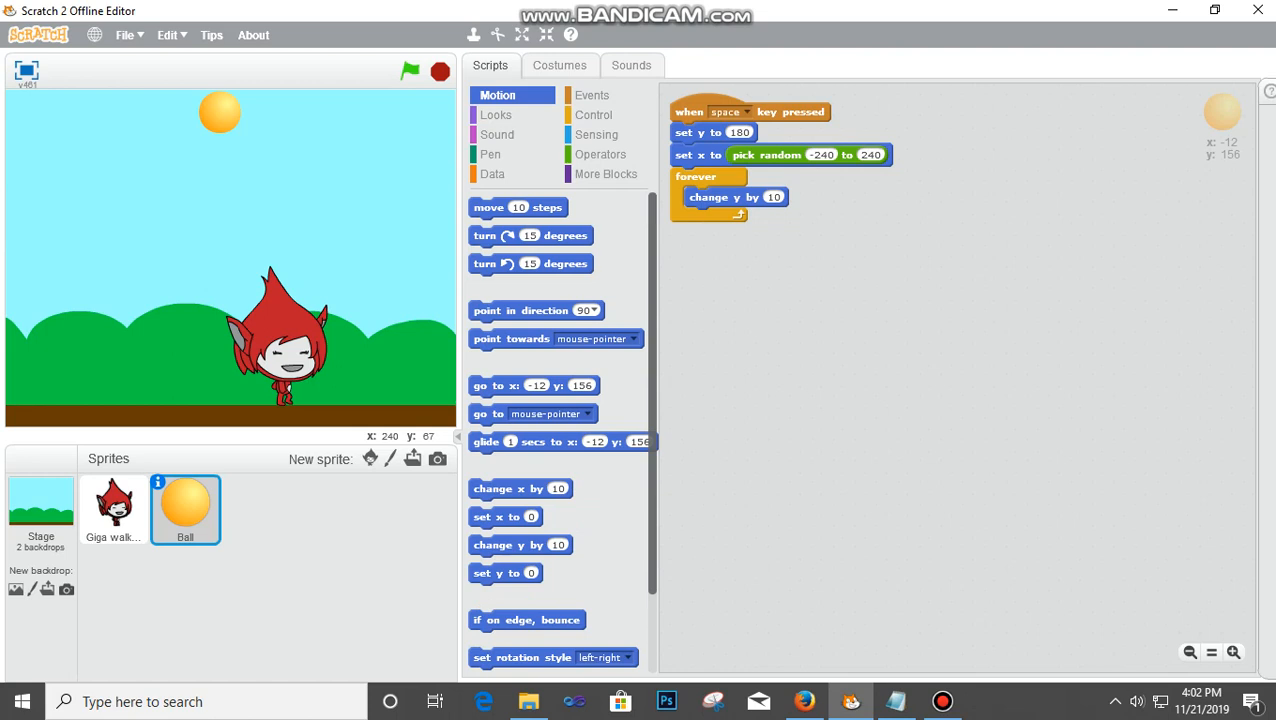
pyautogui.click(492, 173)
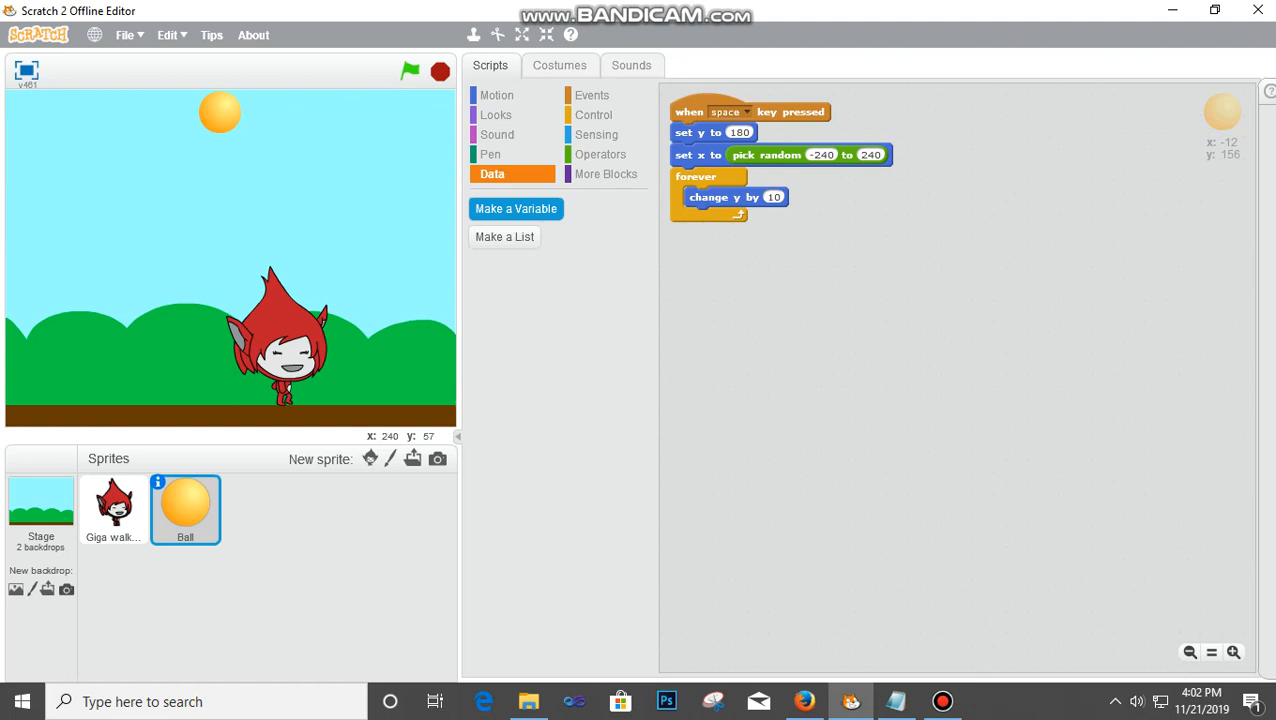
# - Create the 'Fall speed' variable and use it in the Ball's 'change y by' block
pyautogui.click(516, 208)
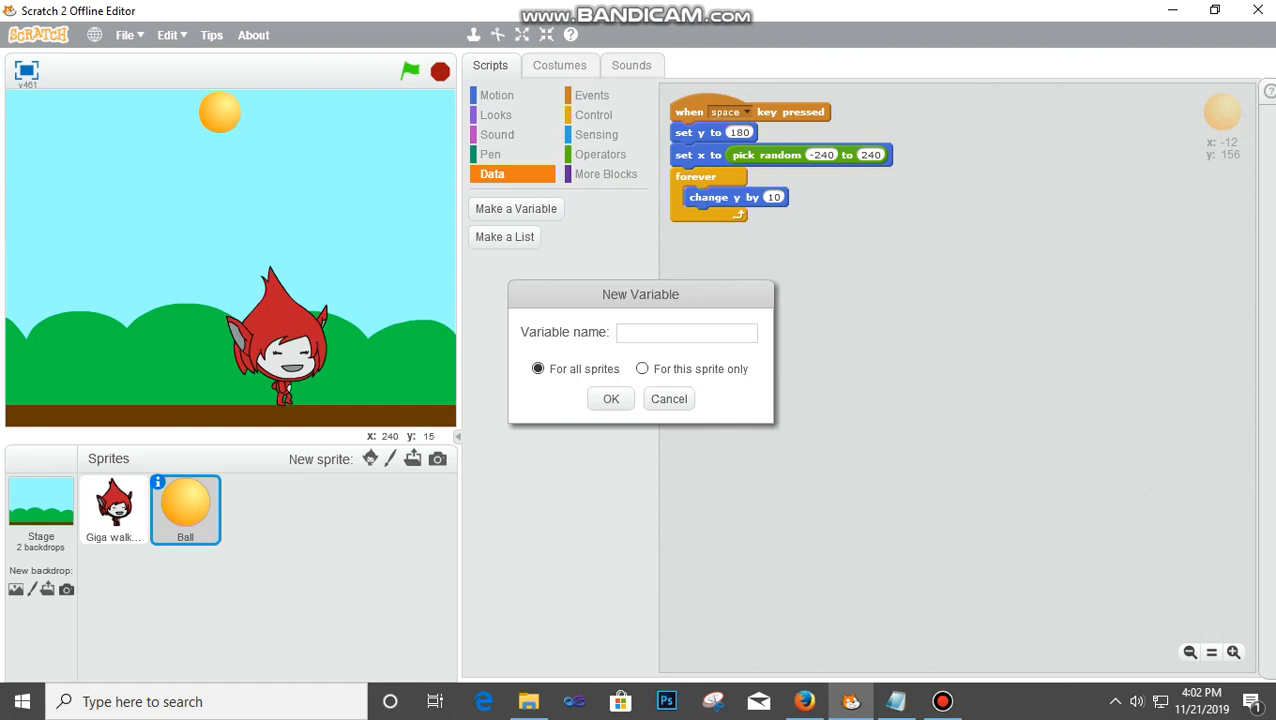
pyautogui.write('Fall')
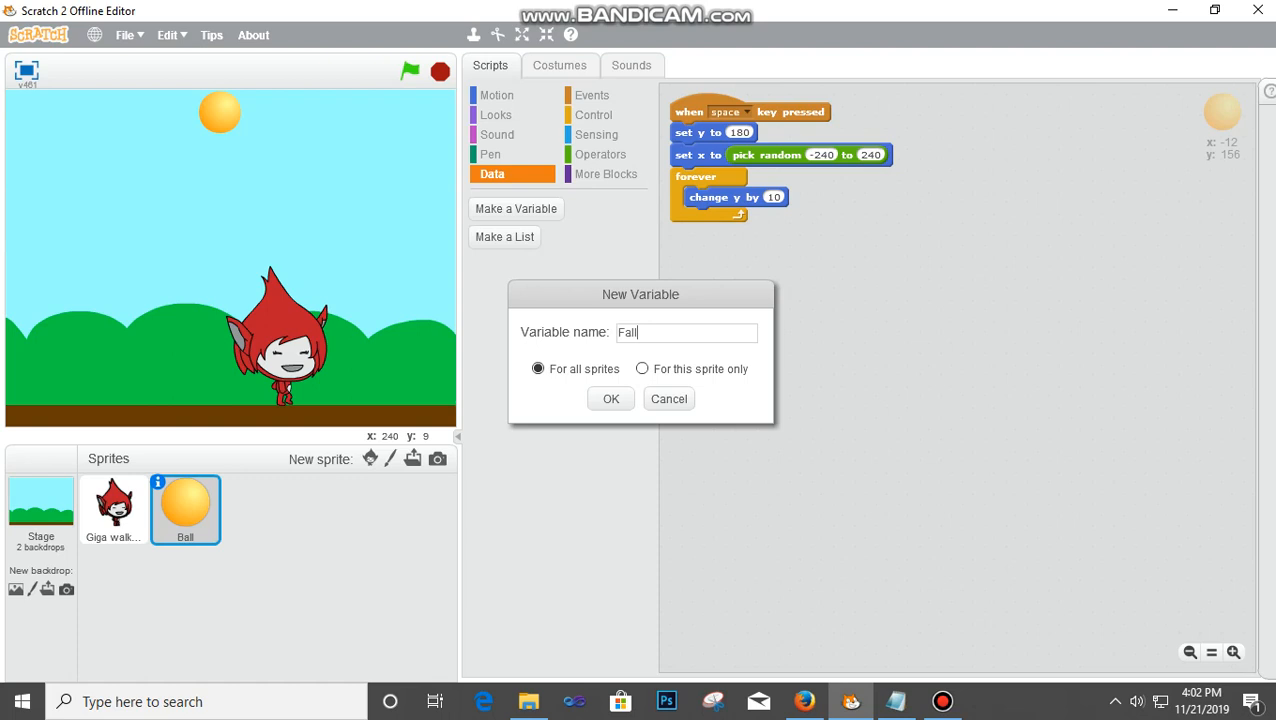
pyautogui.click(610, 398)
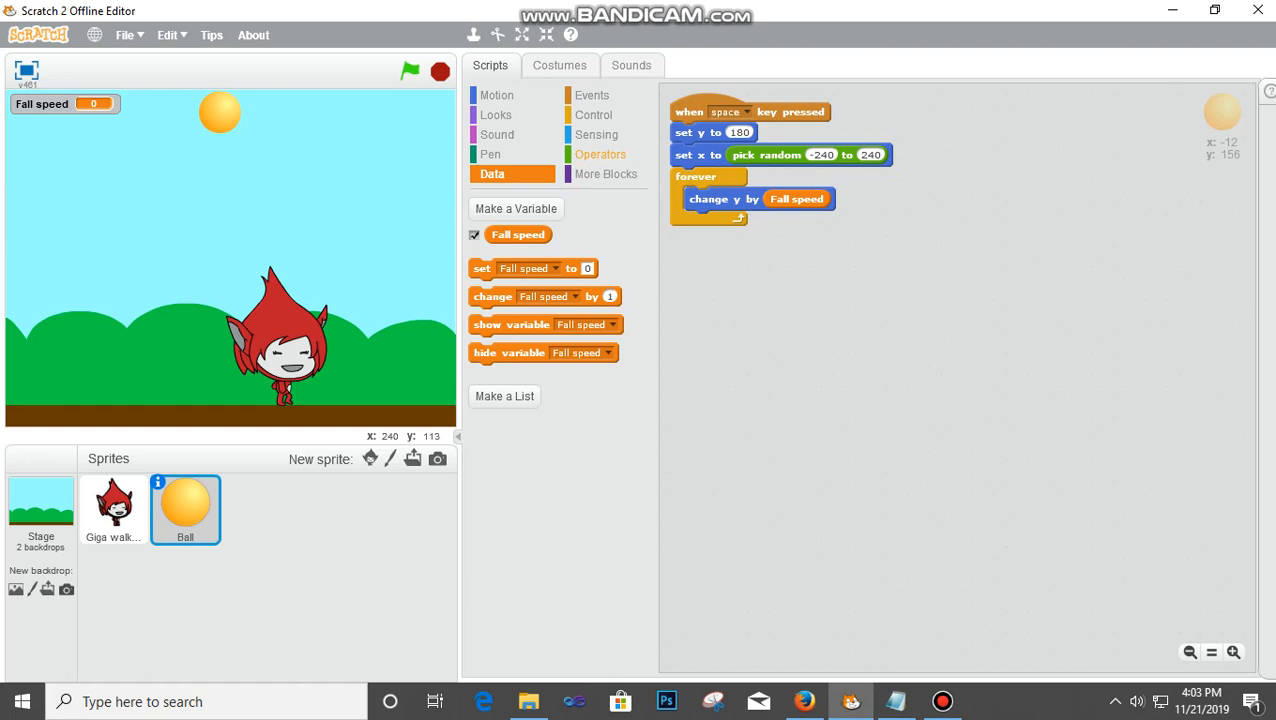
pyautogui.click(593, 114)
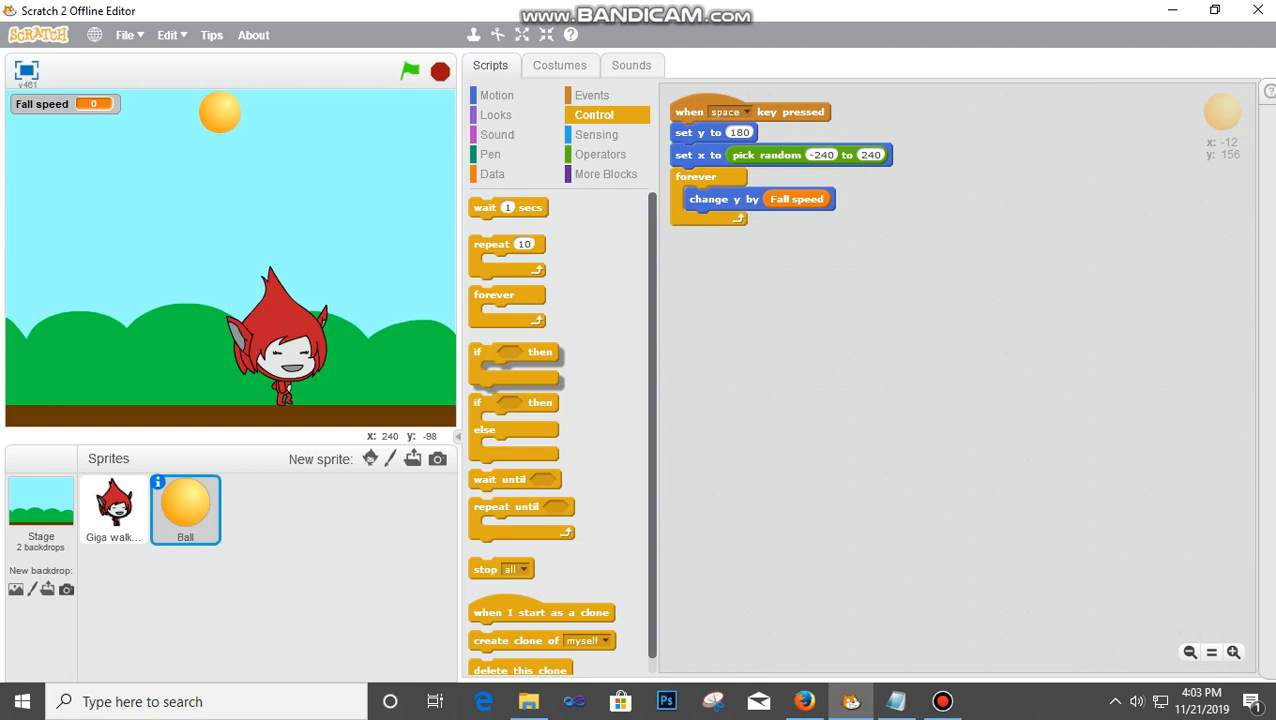
# - Add an 'if y position < -160' check inside forever that sets y back to 180
pyautogui.moveTo(513, 351); pyautogui.dragTo(725, 220)
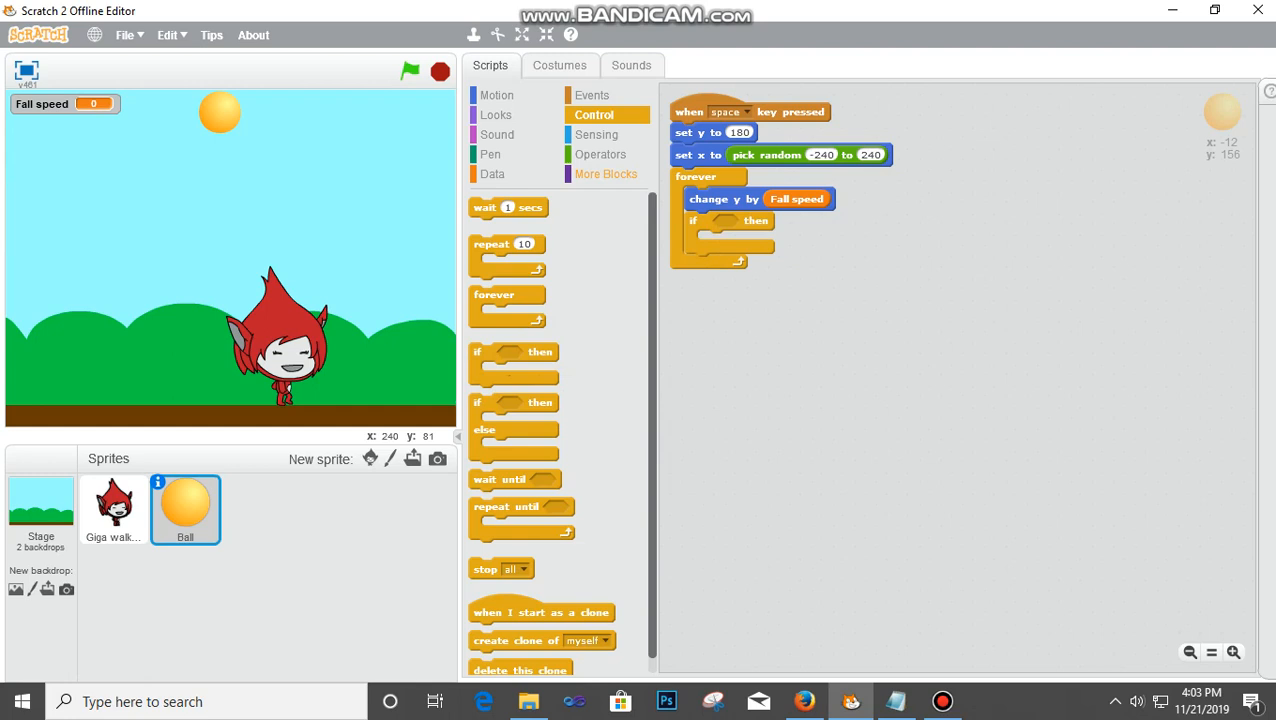
pyautogui.click(601, 154)
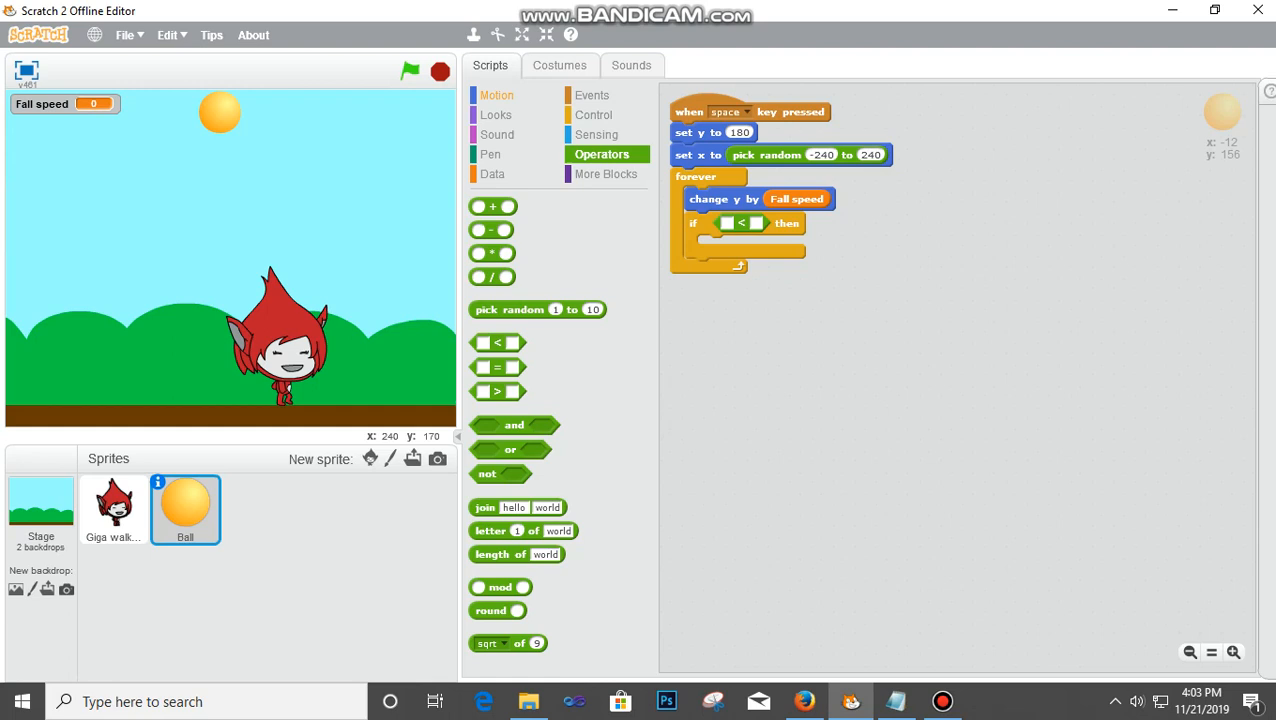
pyautogui.click(496, 94)
pyautogui.write('-160')
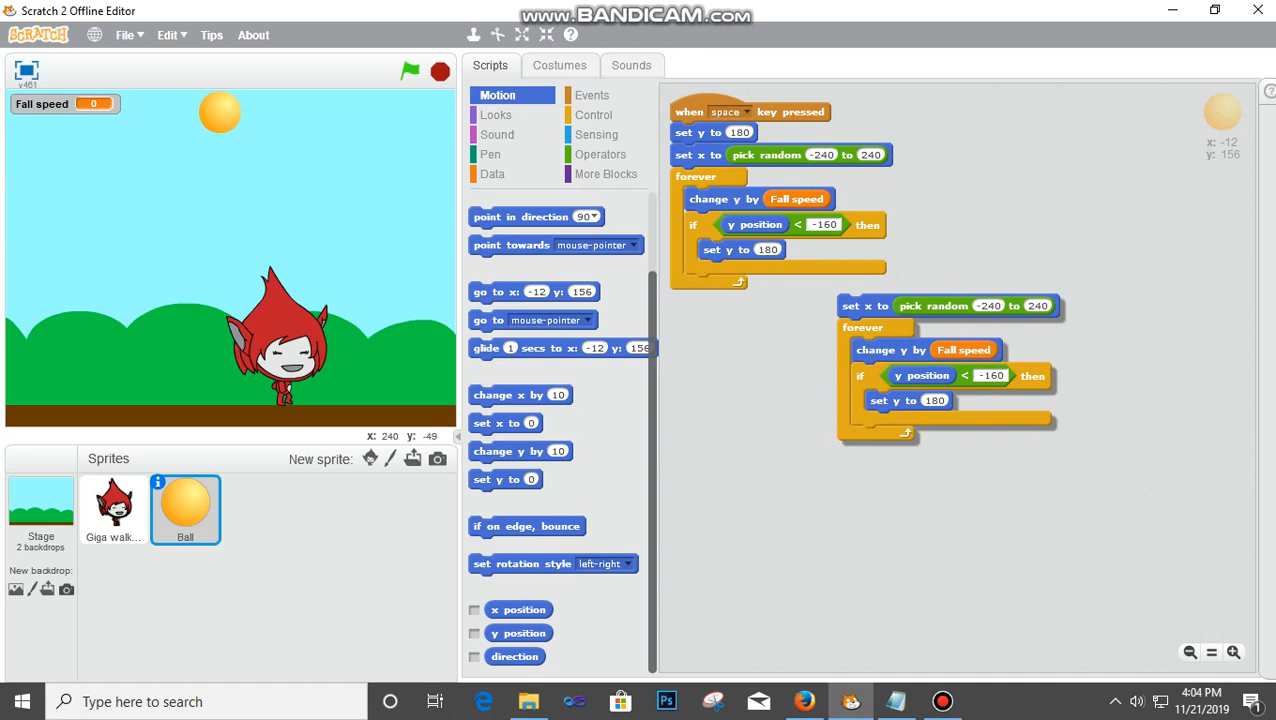
pyautogui.rightClick(905, 337)
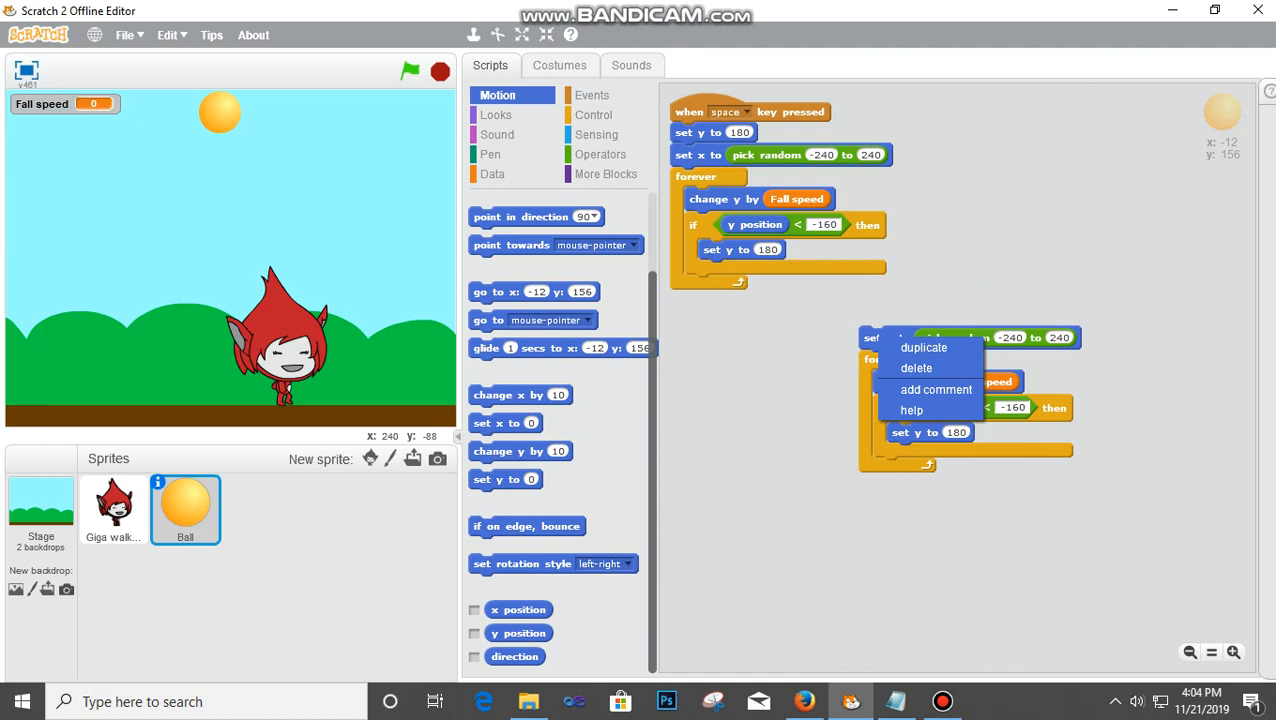